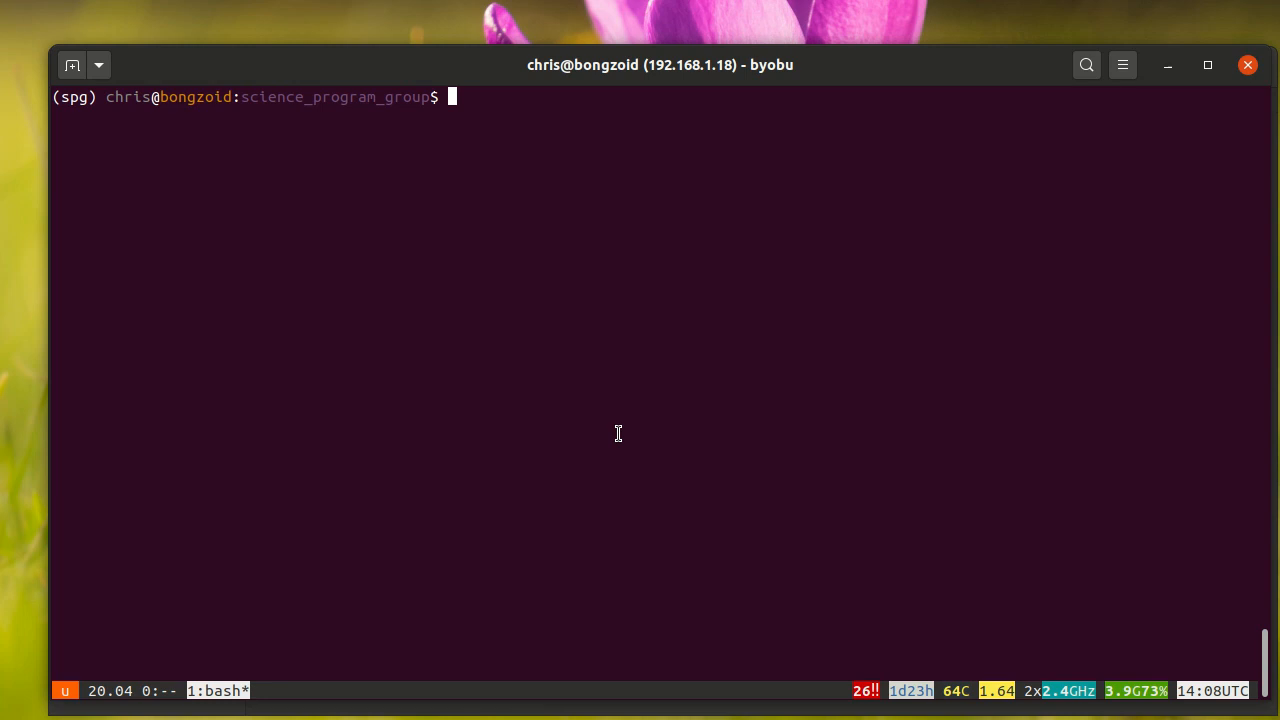
Step: Begin typing 'ls' at the byobu prompt, then view project1_introduction in the Files window
type("l")
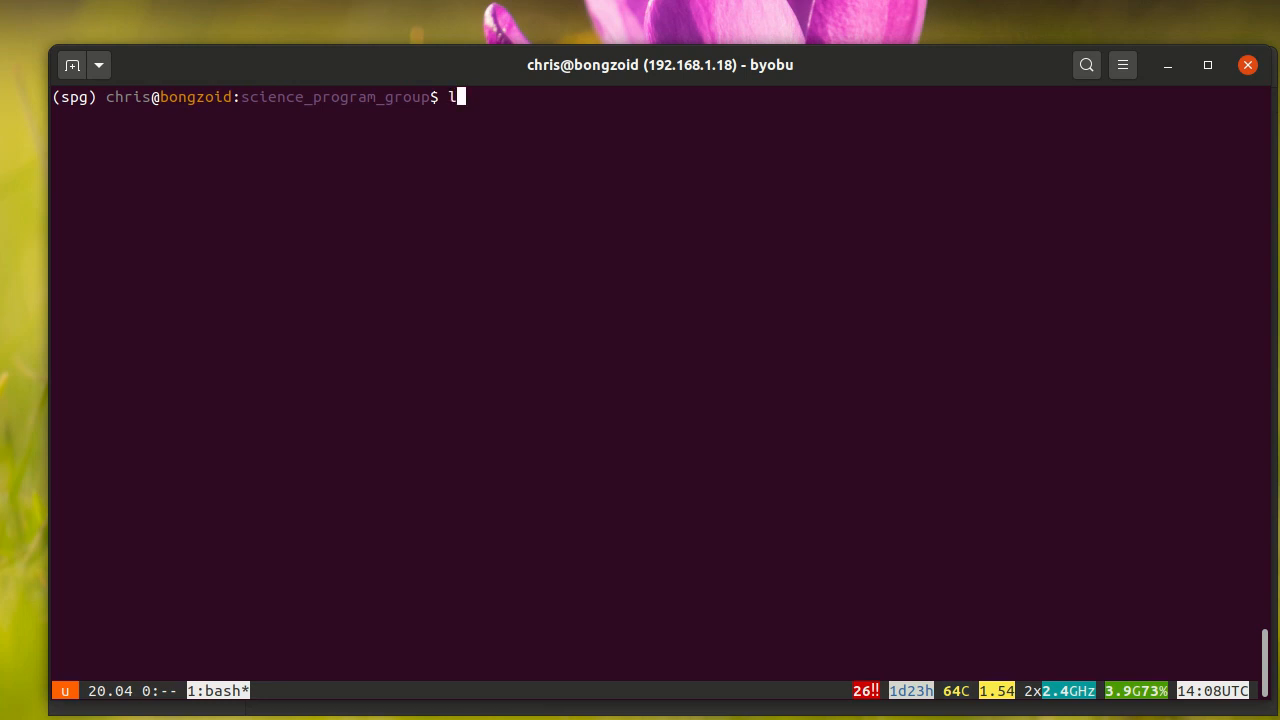
type("s")
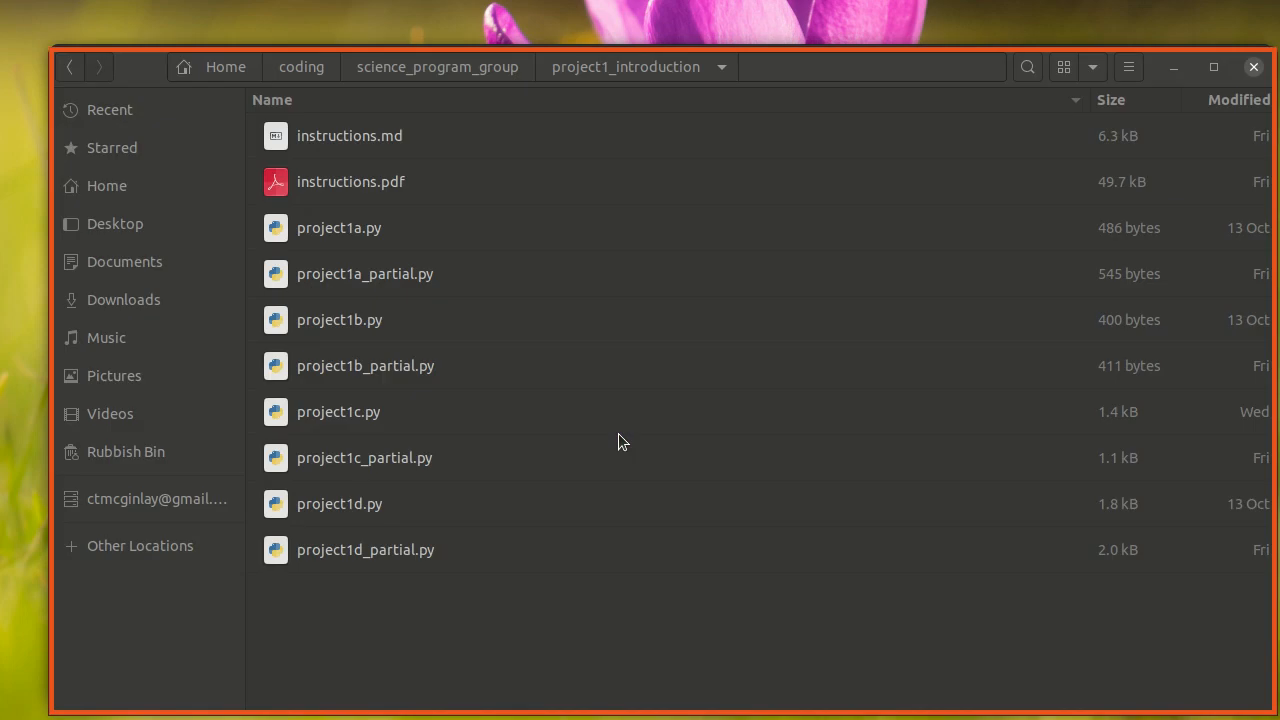
Step: Go up to science_program_group in Files and reopen the project1_introduction folder
left_click(338, 411)
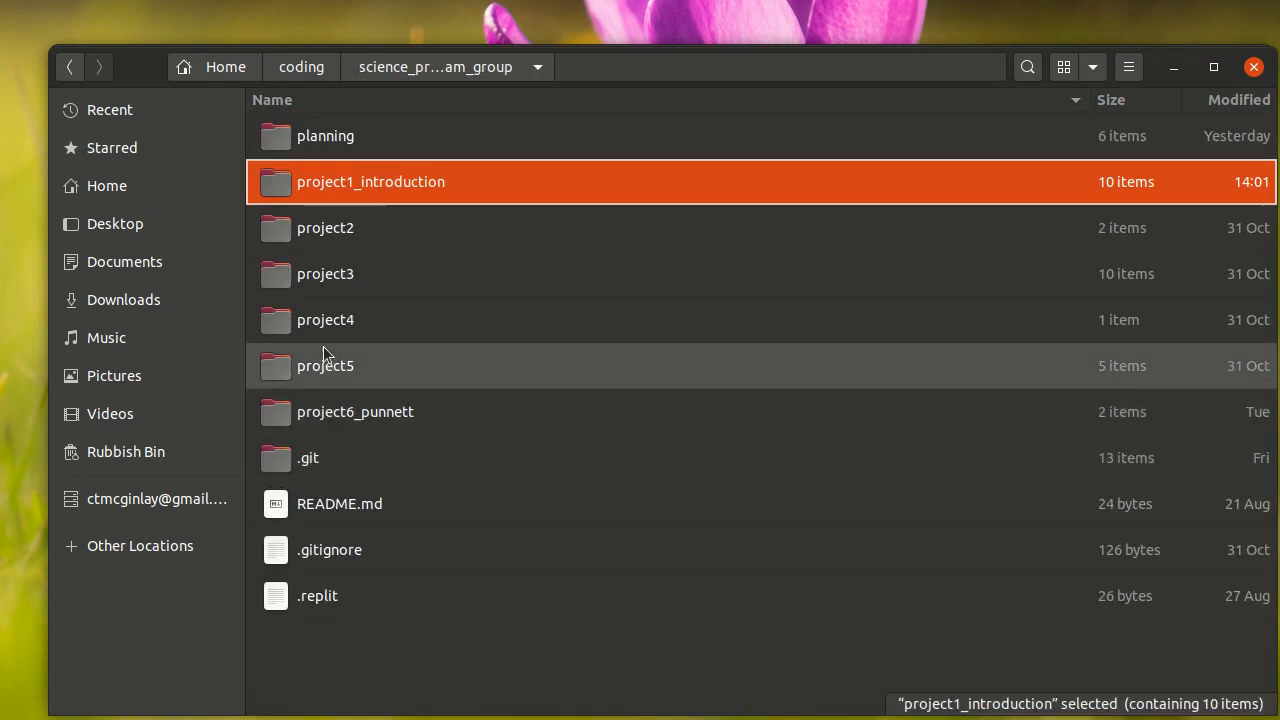
double_click(370, 181)
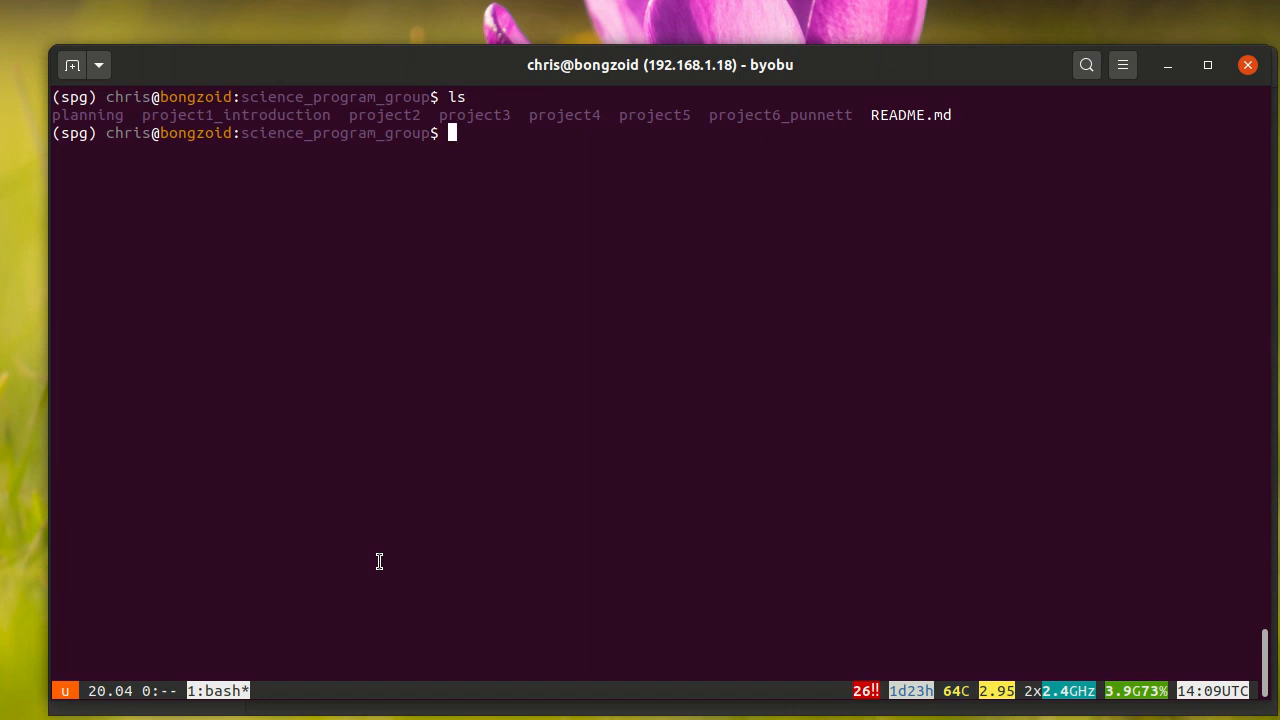
Step: Change into project1_introduction using 'cd project1' with Tab completion, then type ls
type("cd")
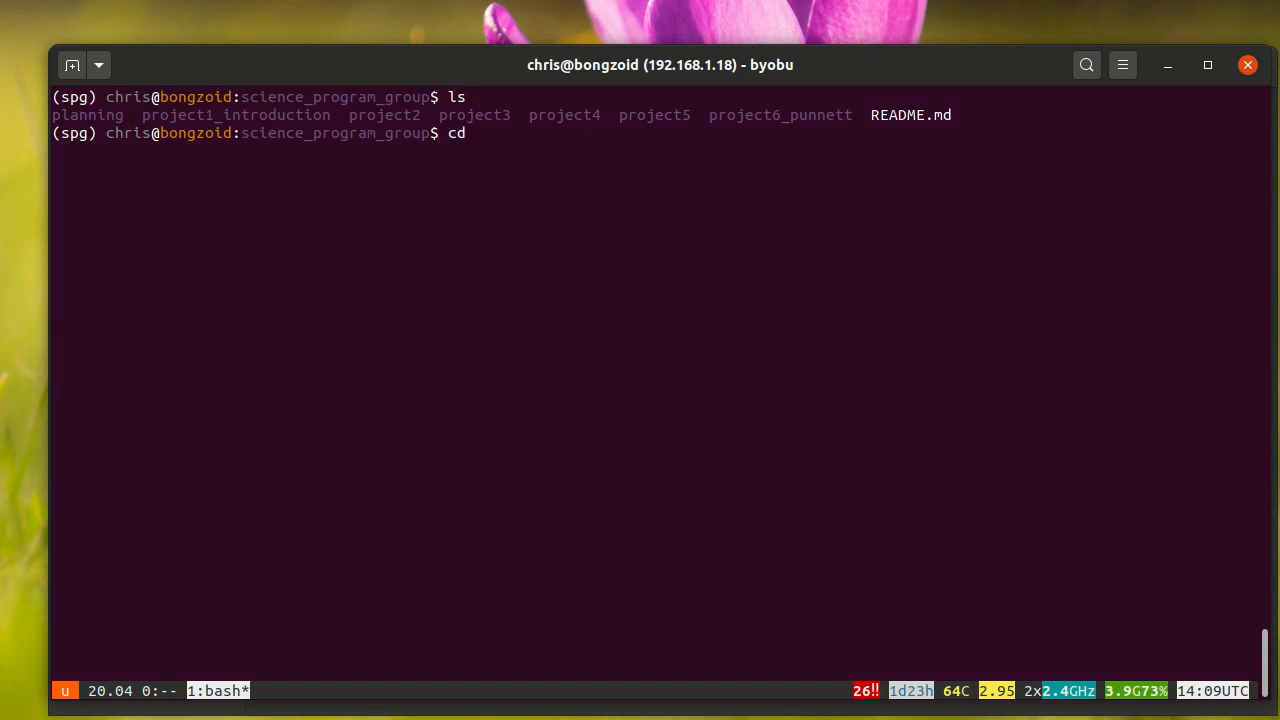
type("\" \"")
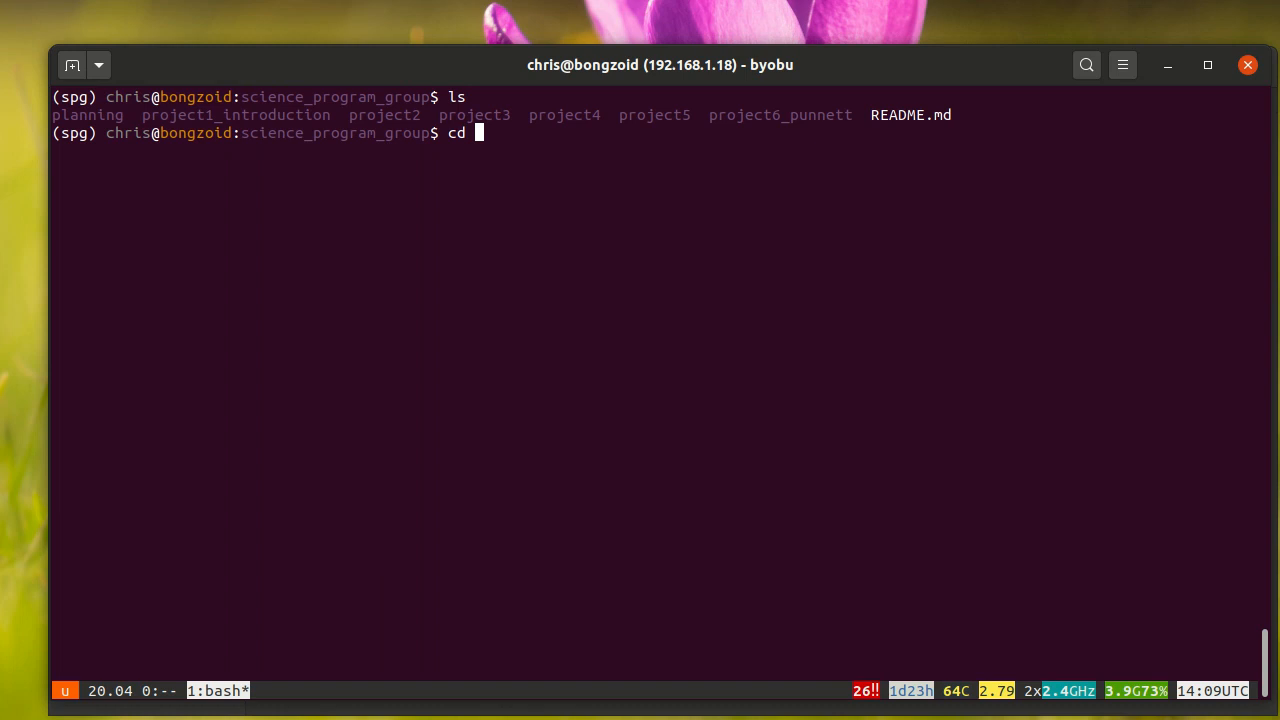
type("pr")
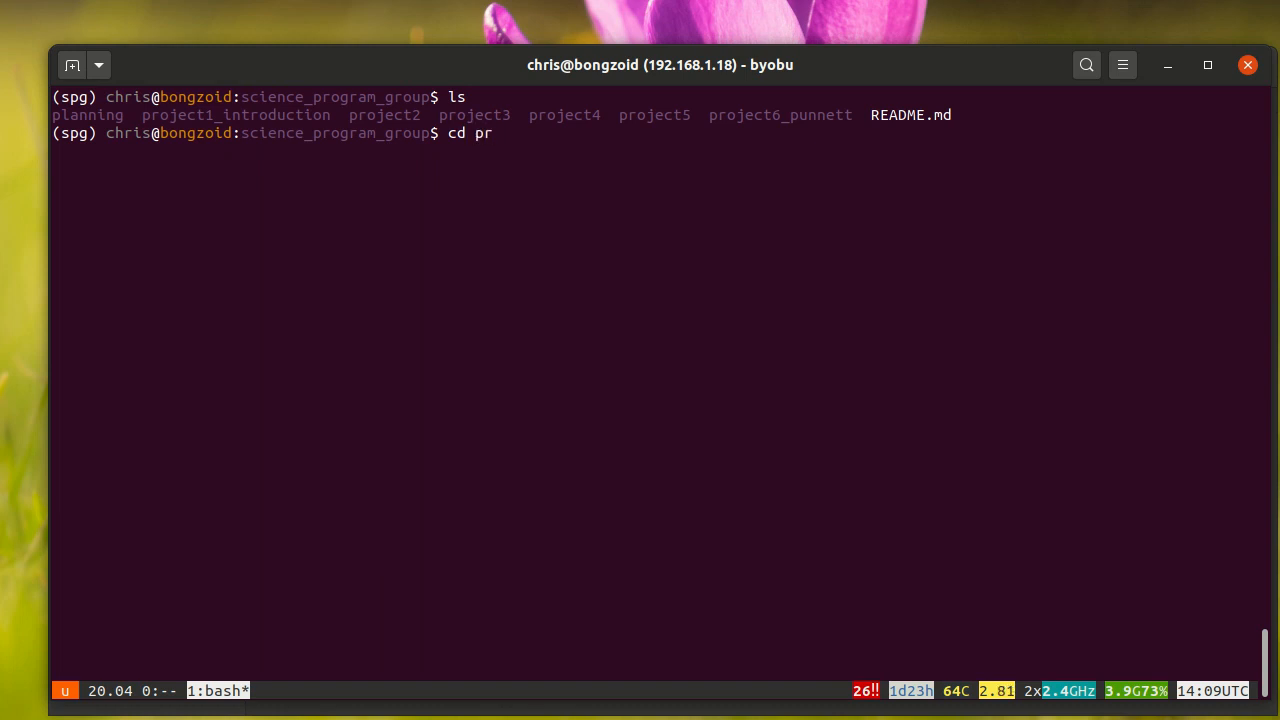
type("oject")
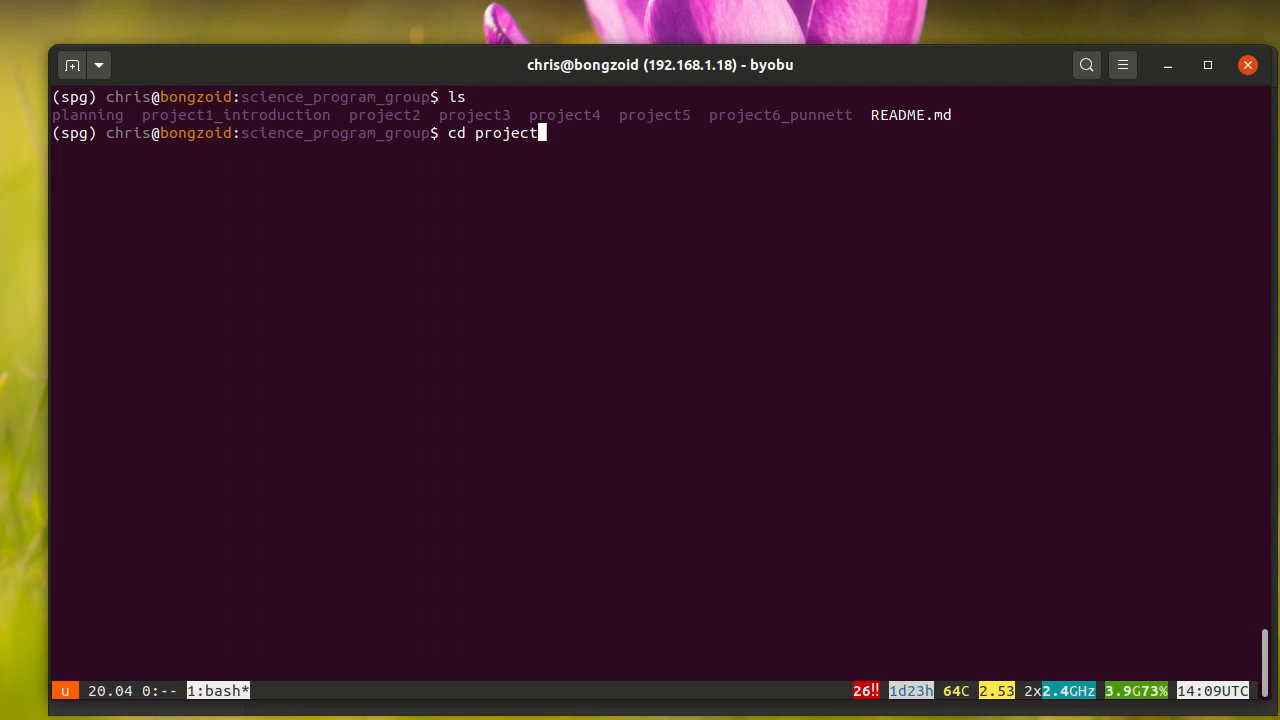
type("1")
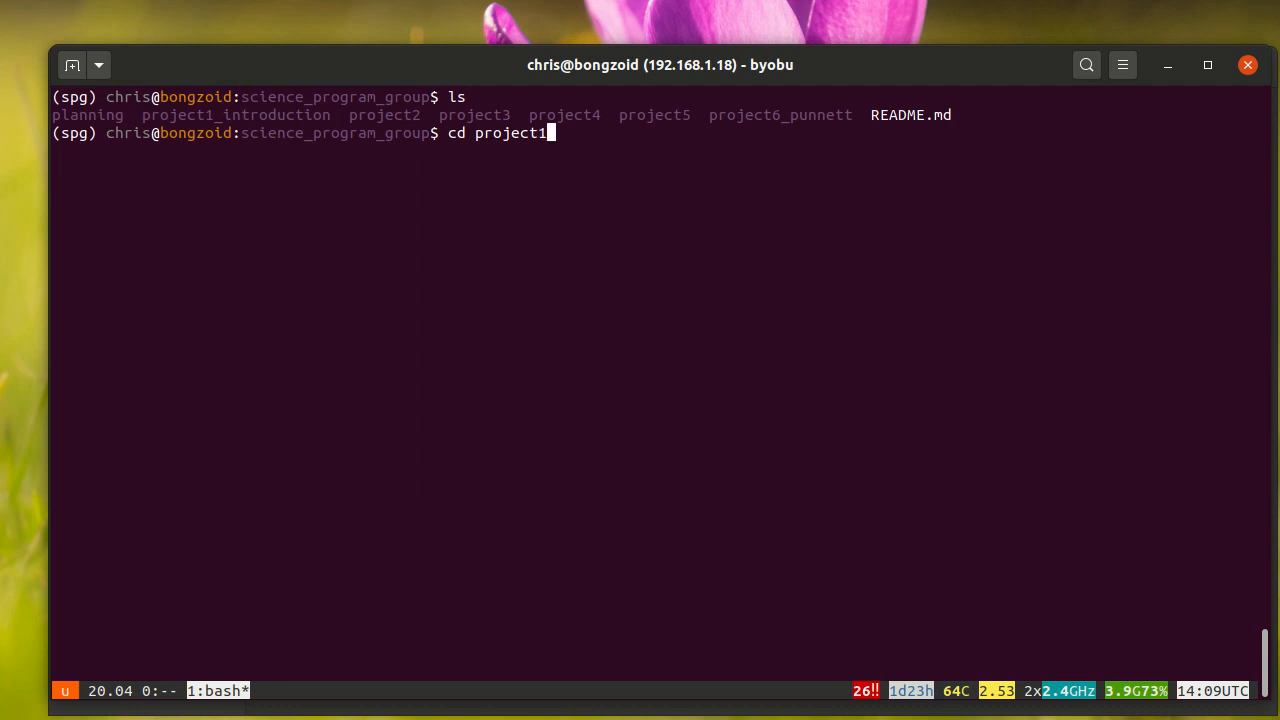
key("Tab")
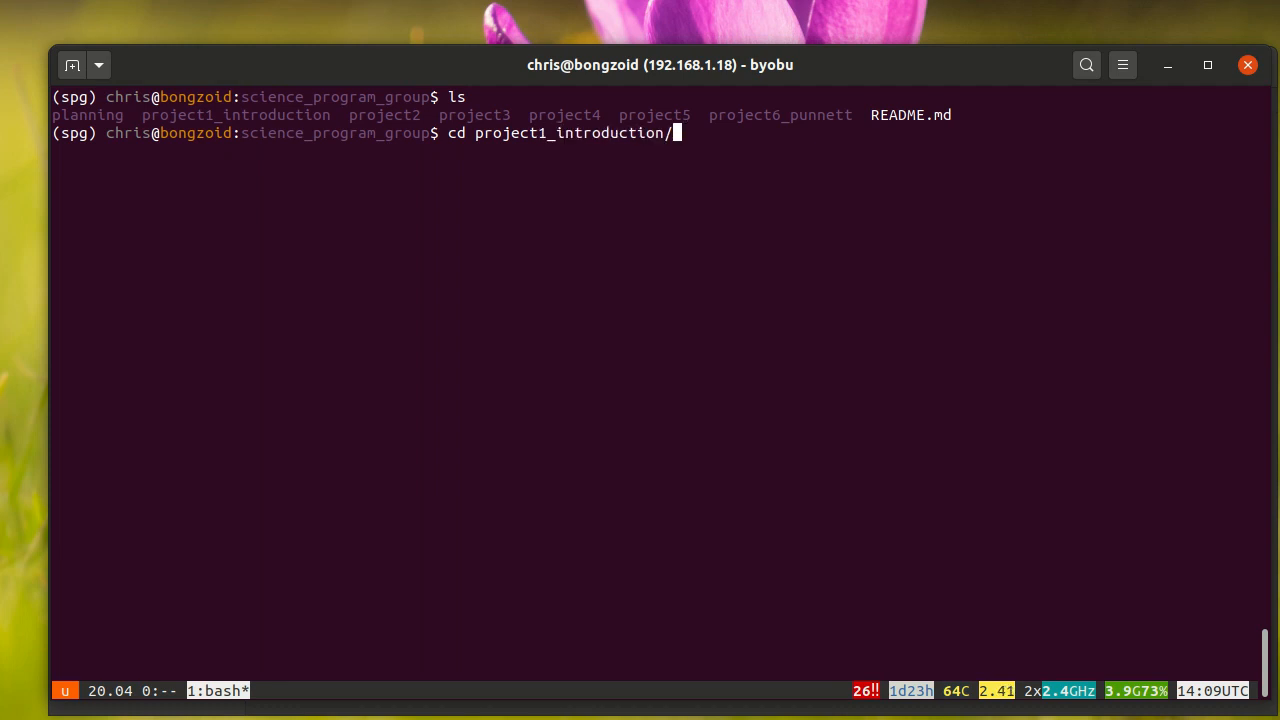
key("Return")
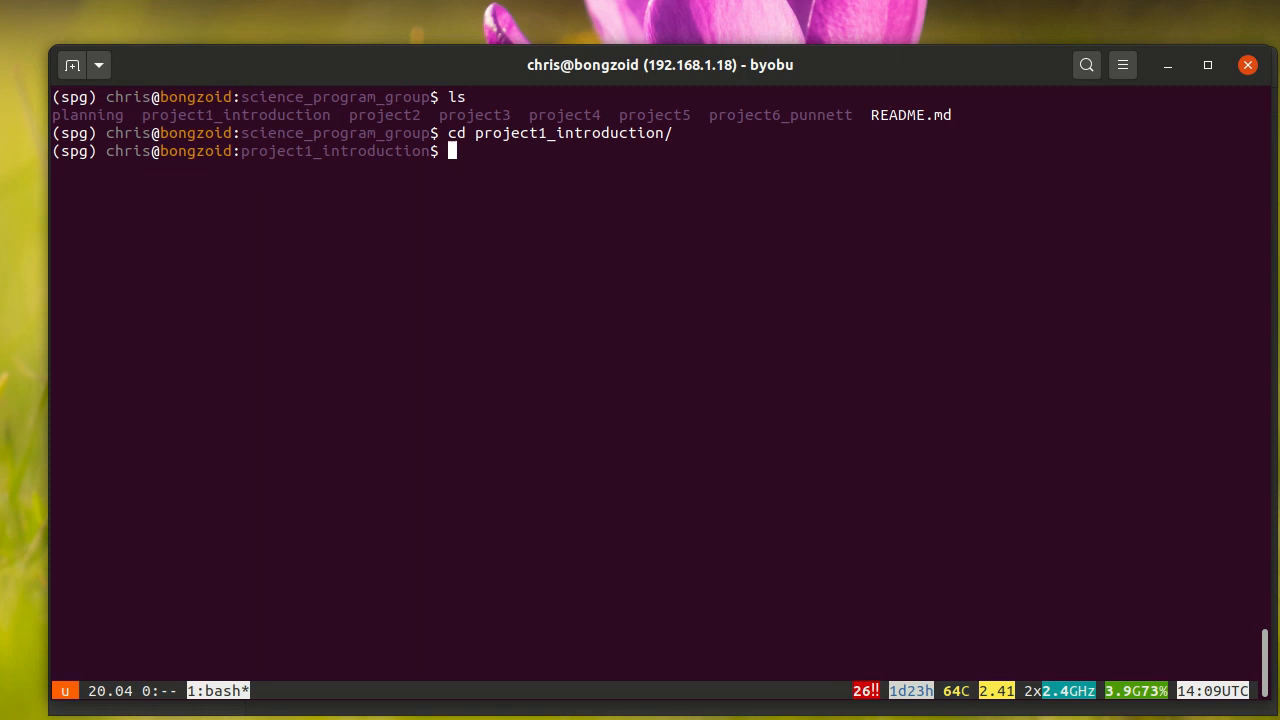
type("ls")
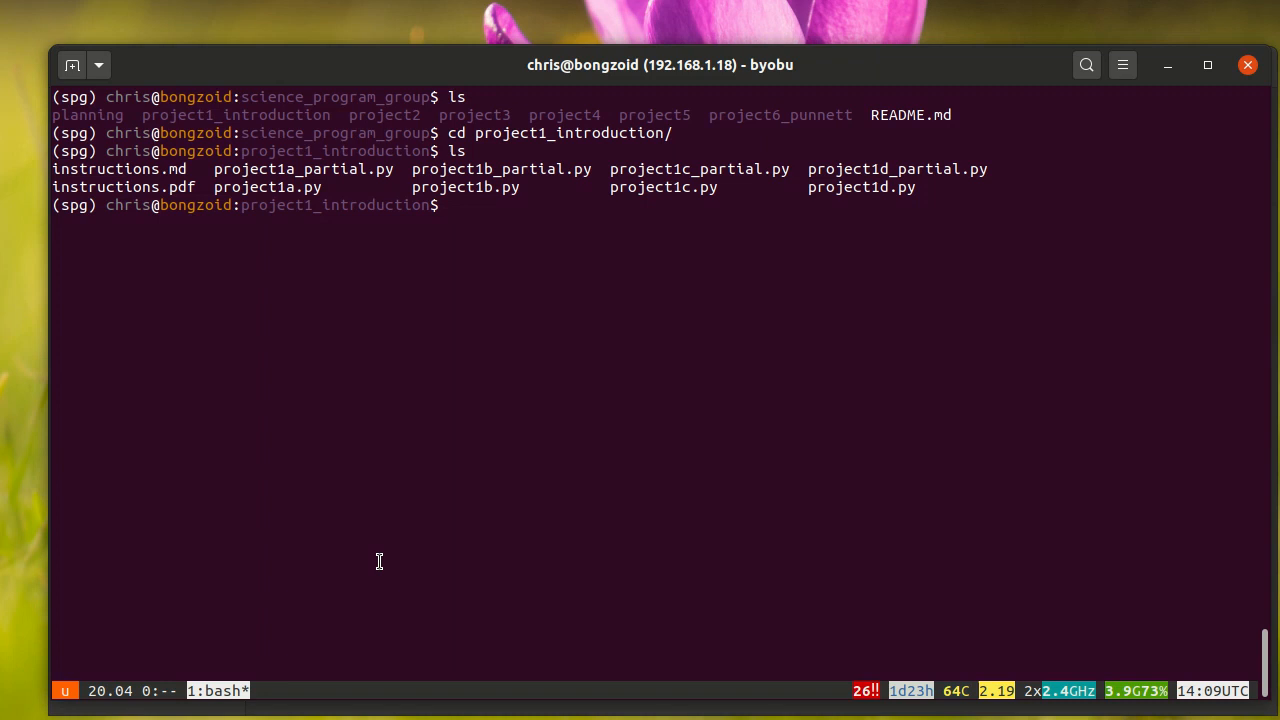
Step: List all project1_introduction files, including hidden entries, with ls -a
type("ls")
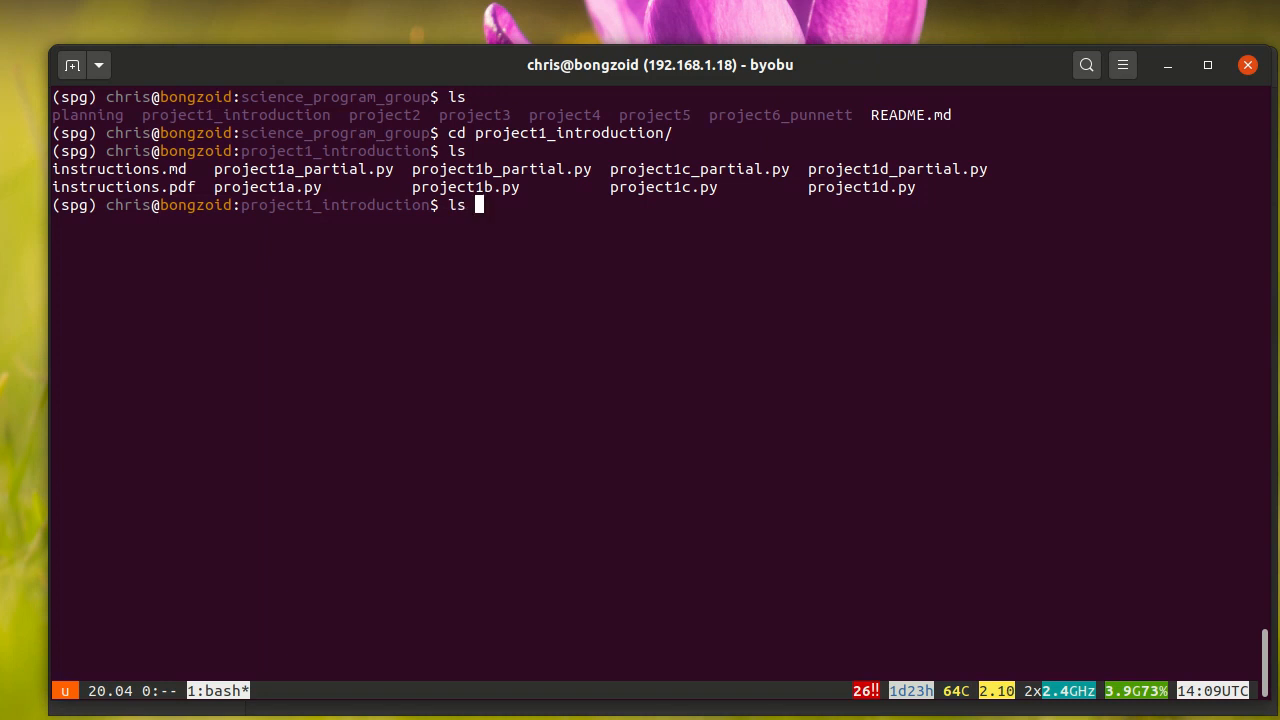
type("-")
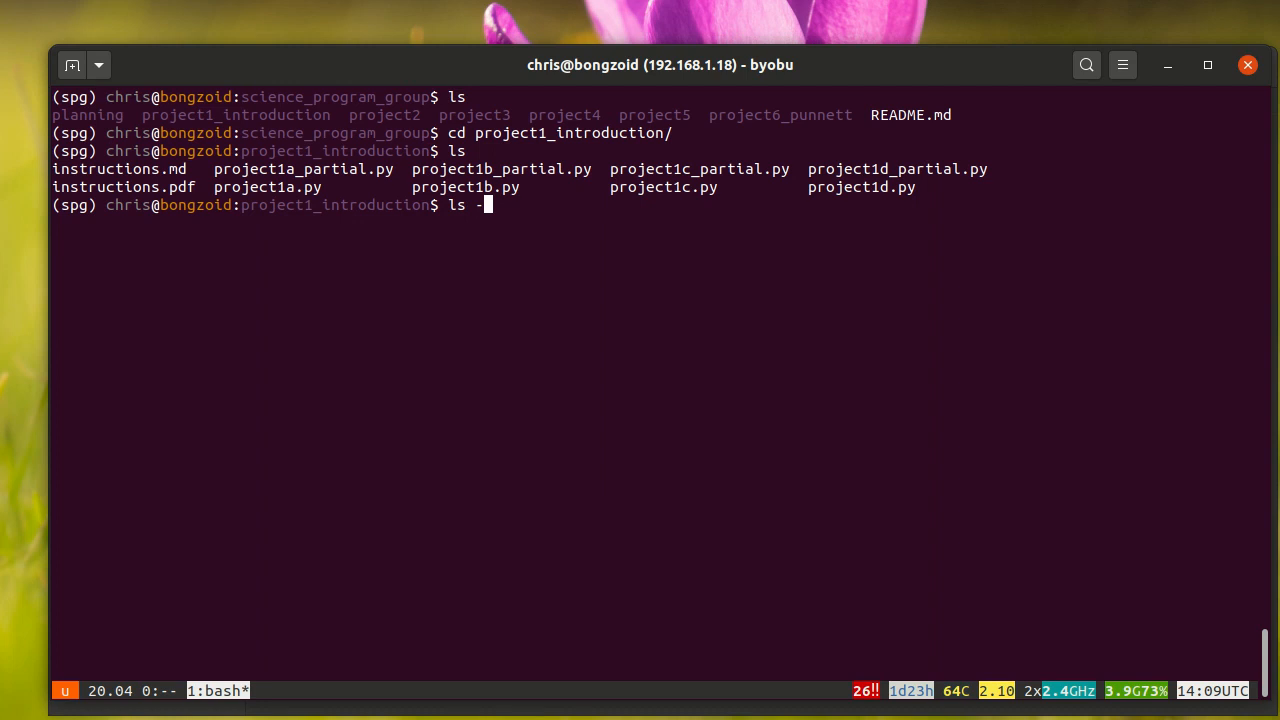
type("a")
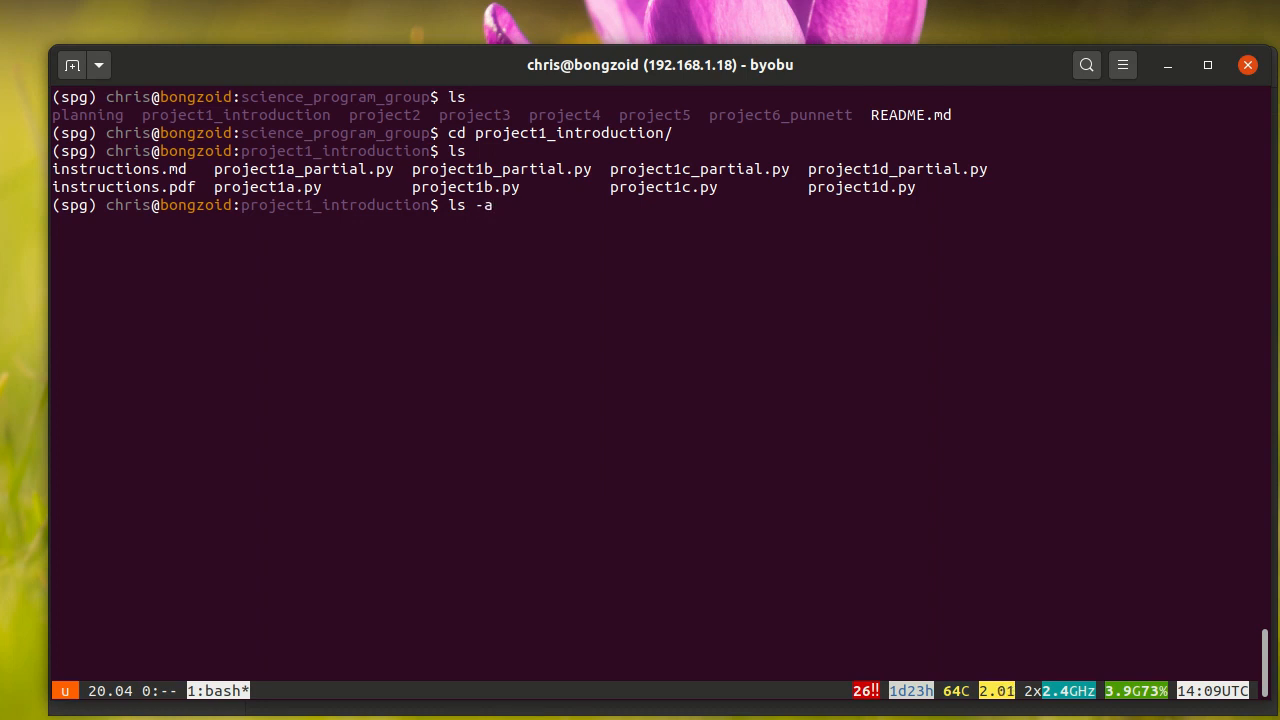
key("Return")
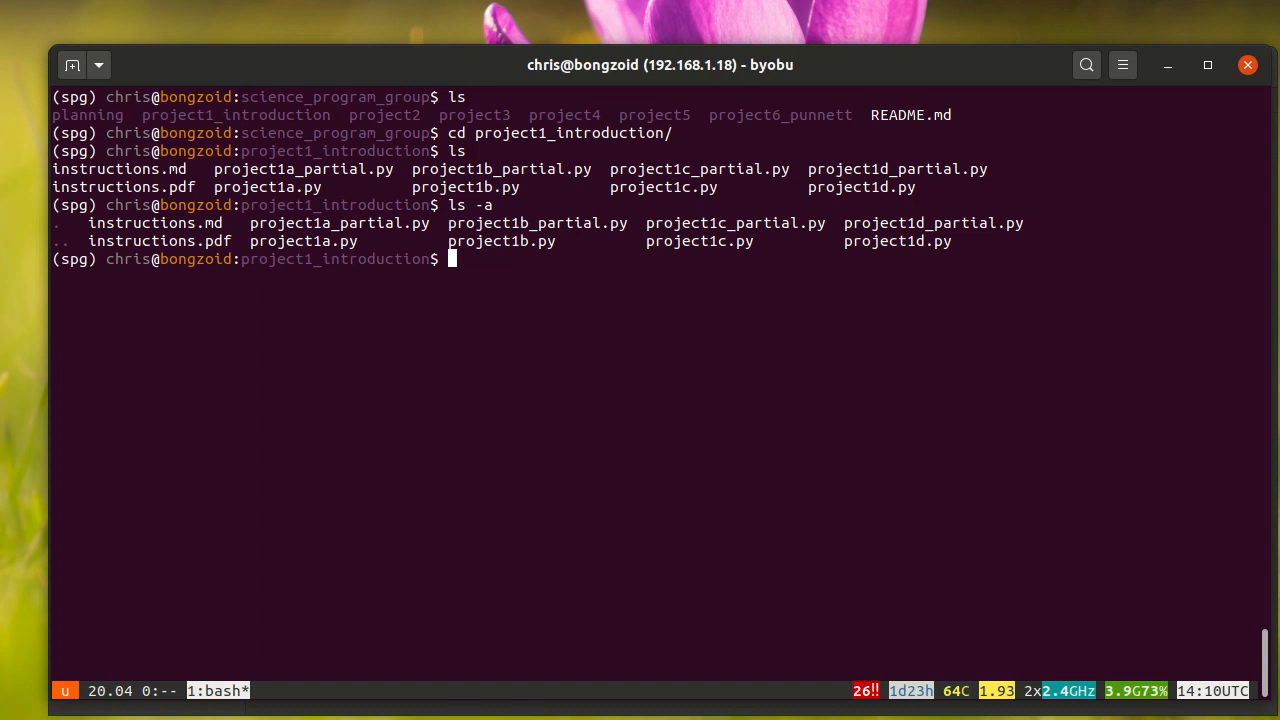
Step: Run ls -l and ls -lh for detailed listings, then begin typing reset
type("ls")
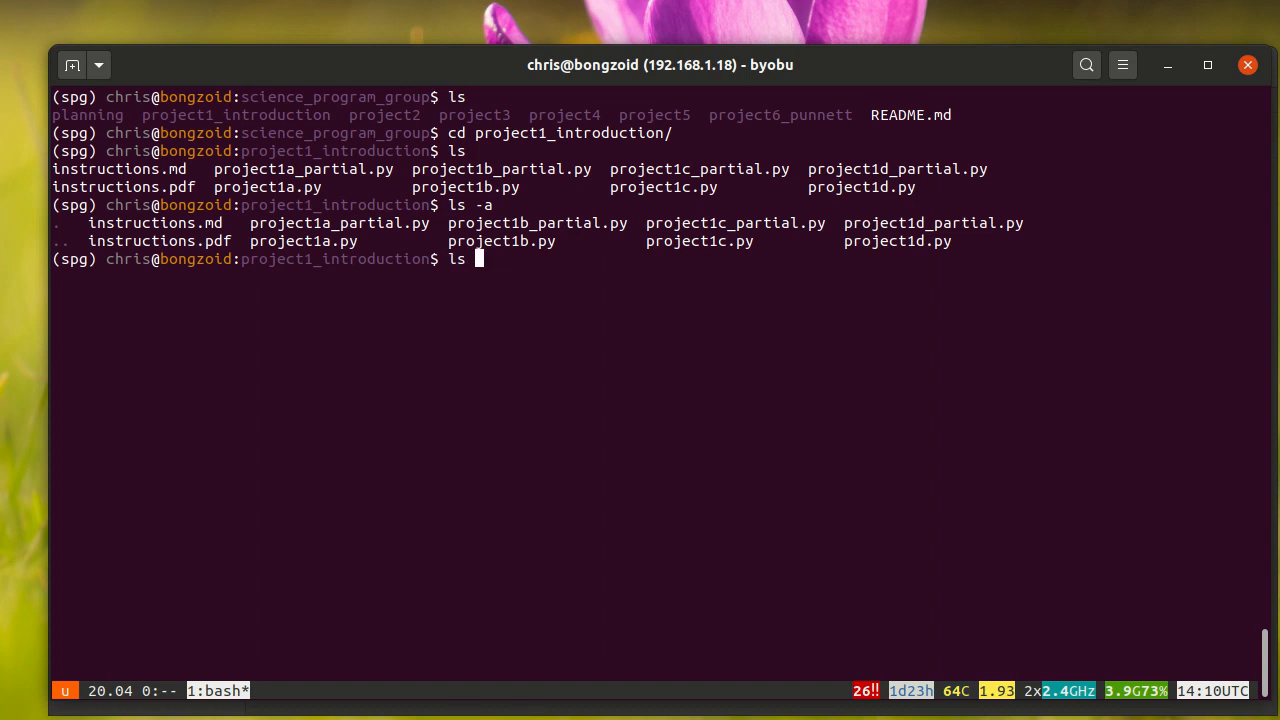
type("-l")
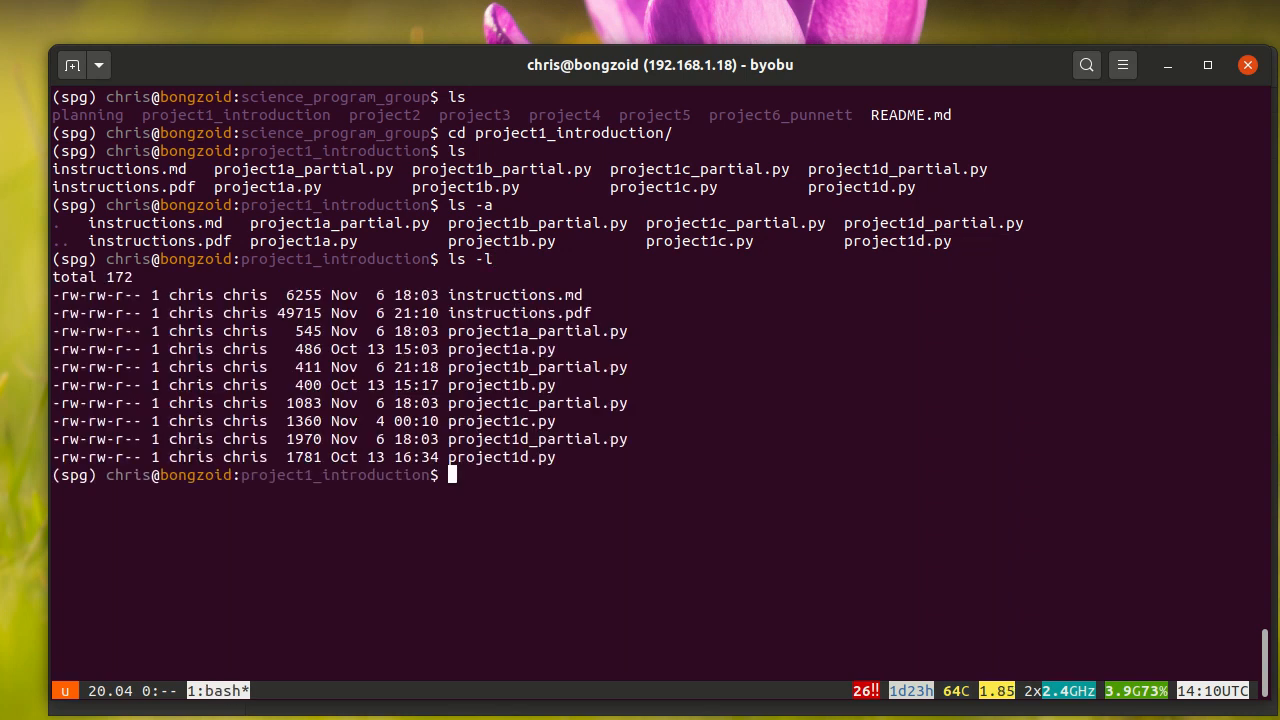
type("ls -lh")
type("ls -alh")
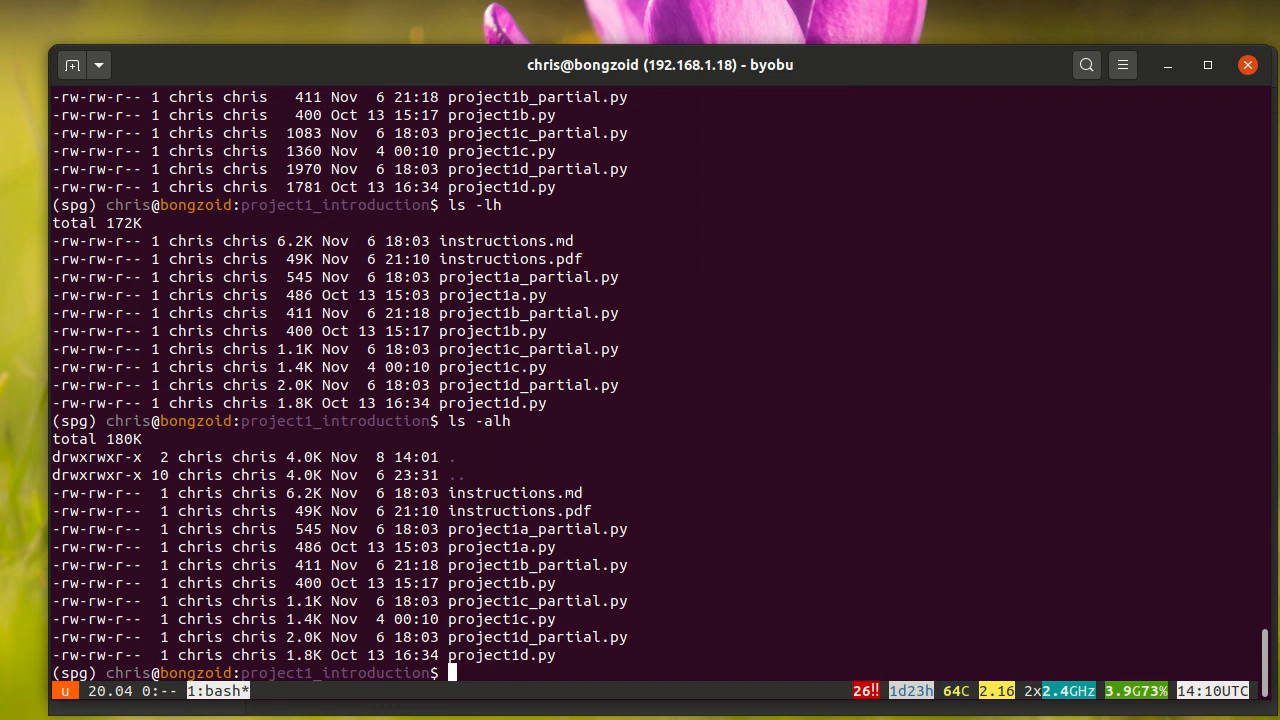
key("Return")
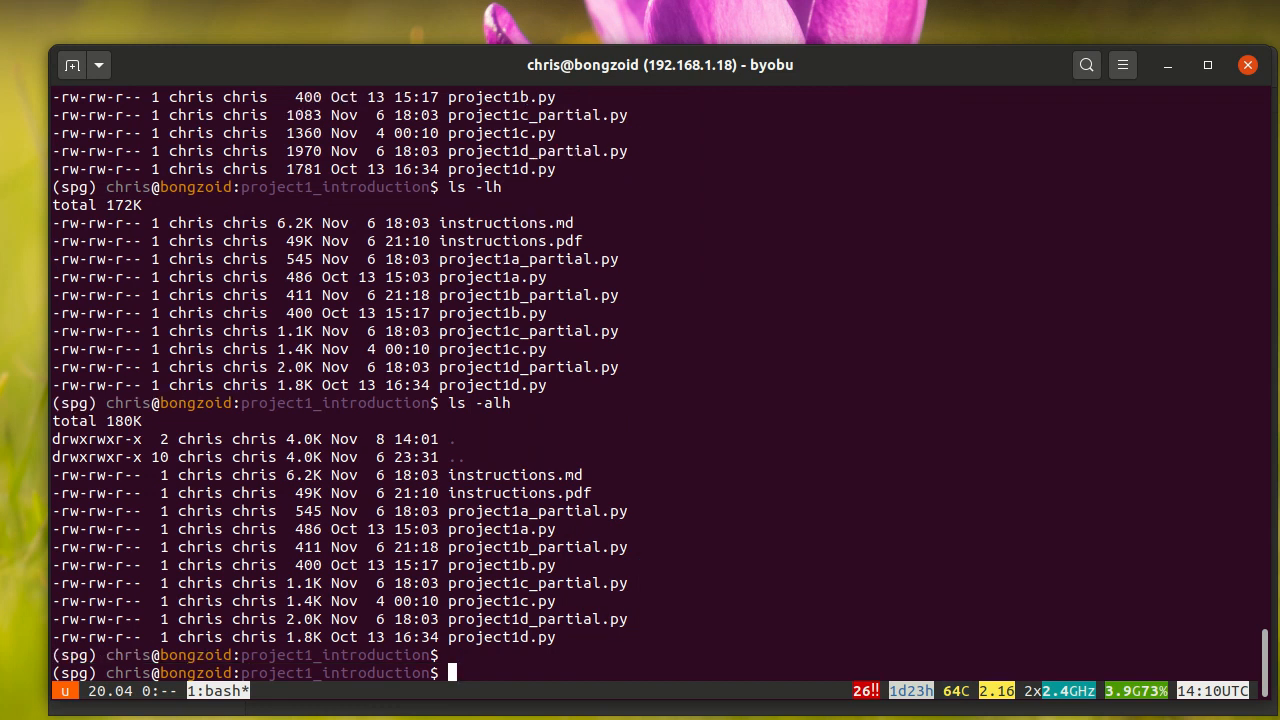
type("res")
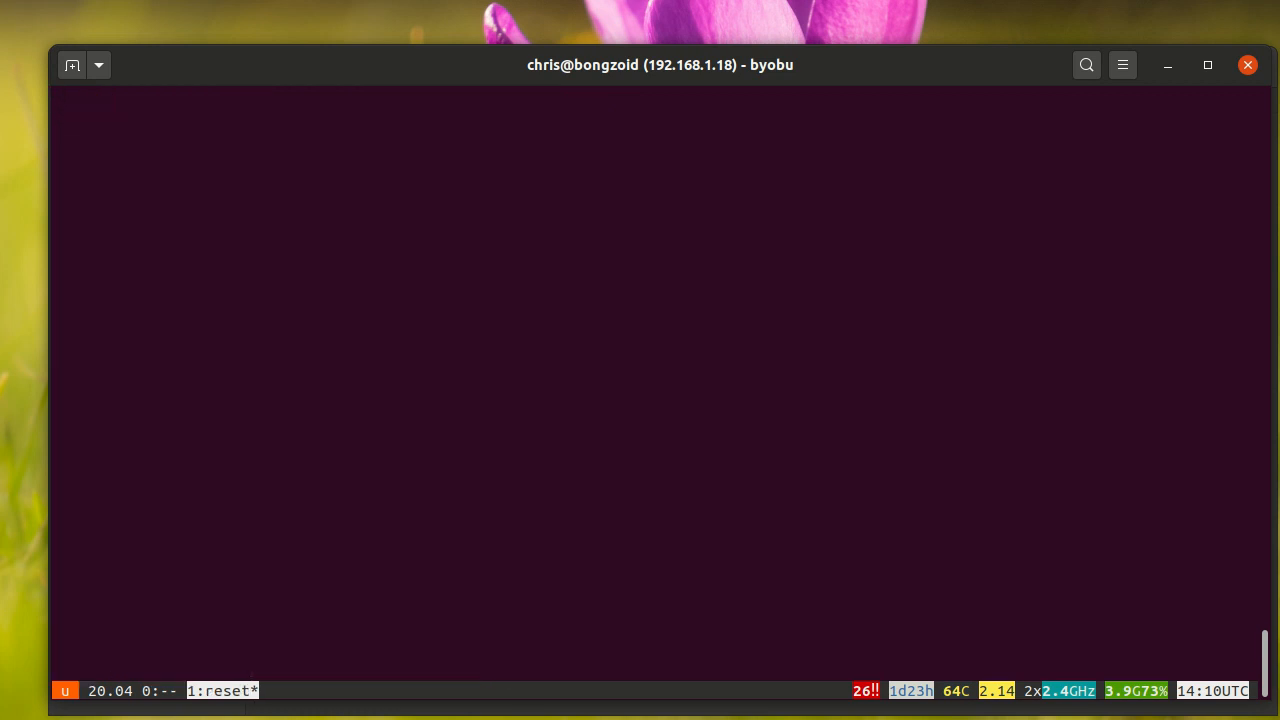
Step: Print the working directory with pwd and list every file using ls -alh
type("p")
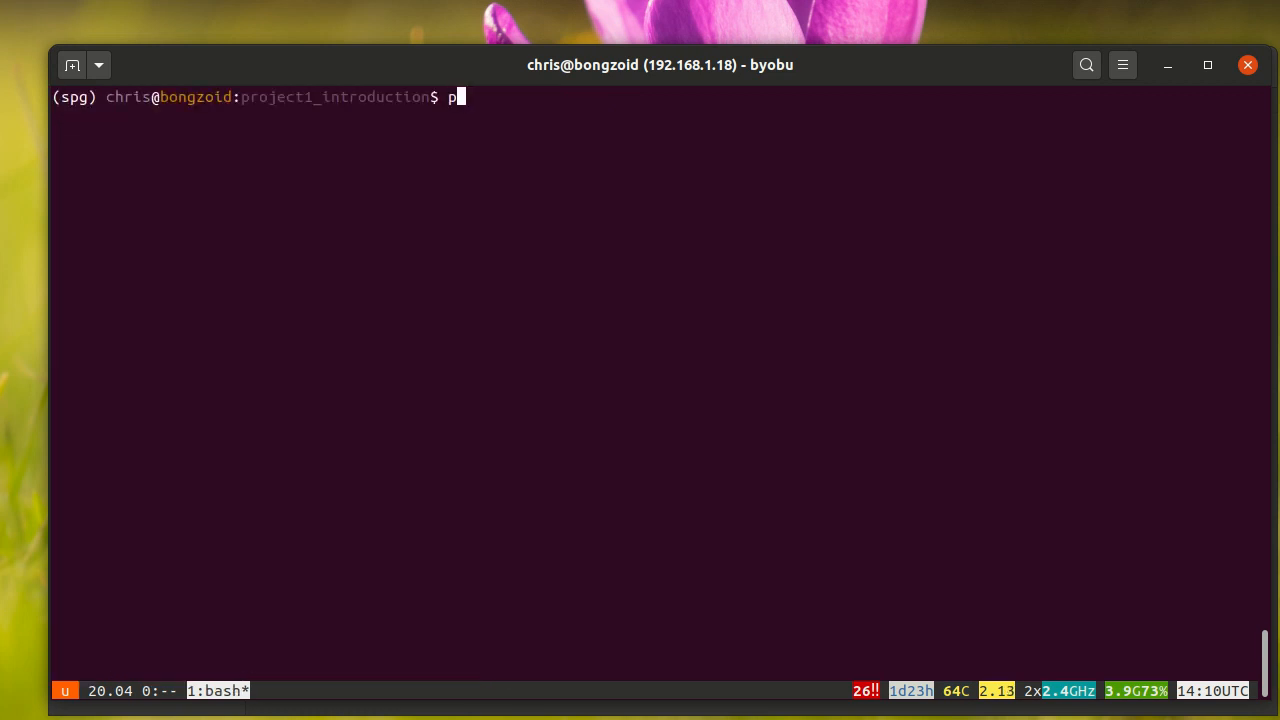
type("wd")
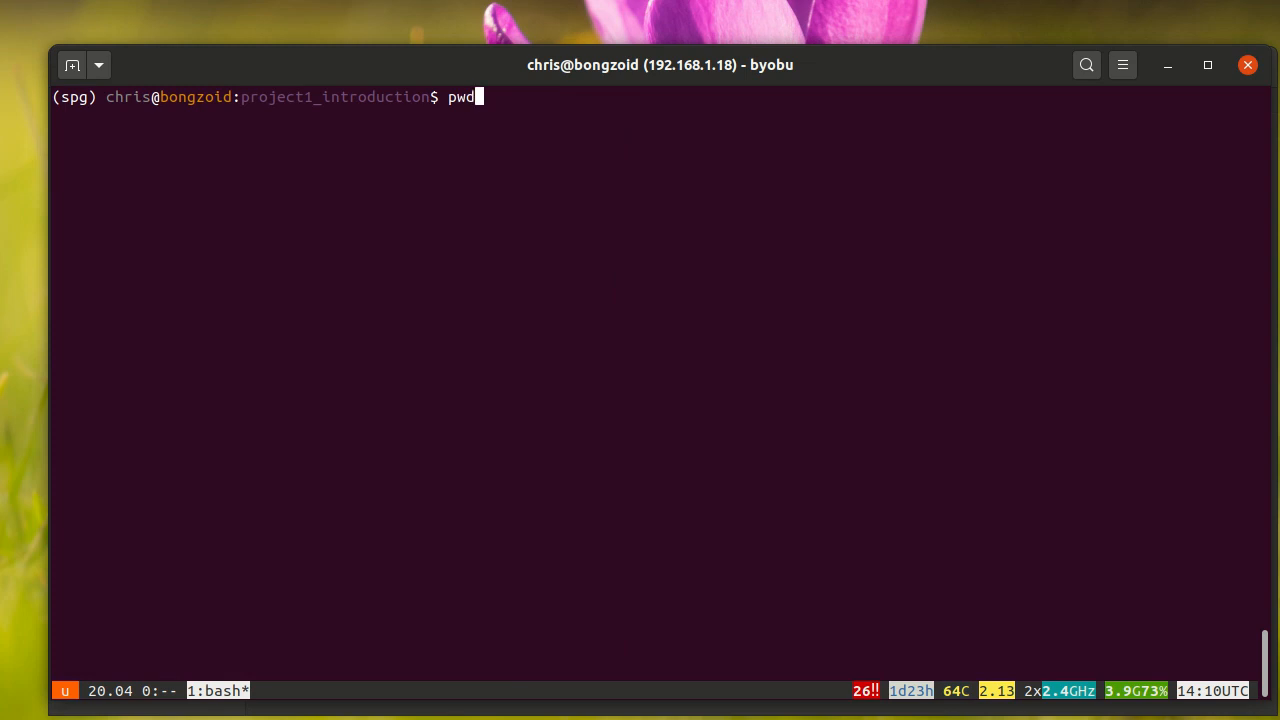
key("Return")
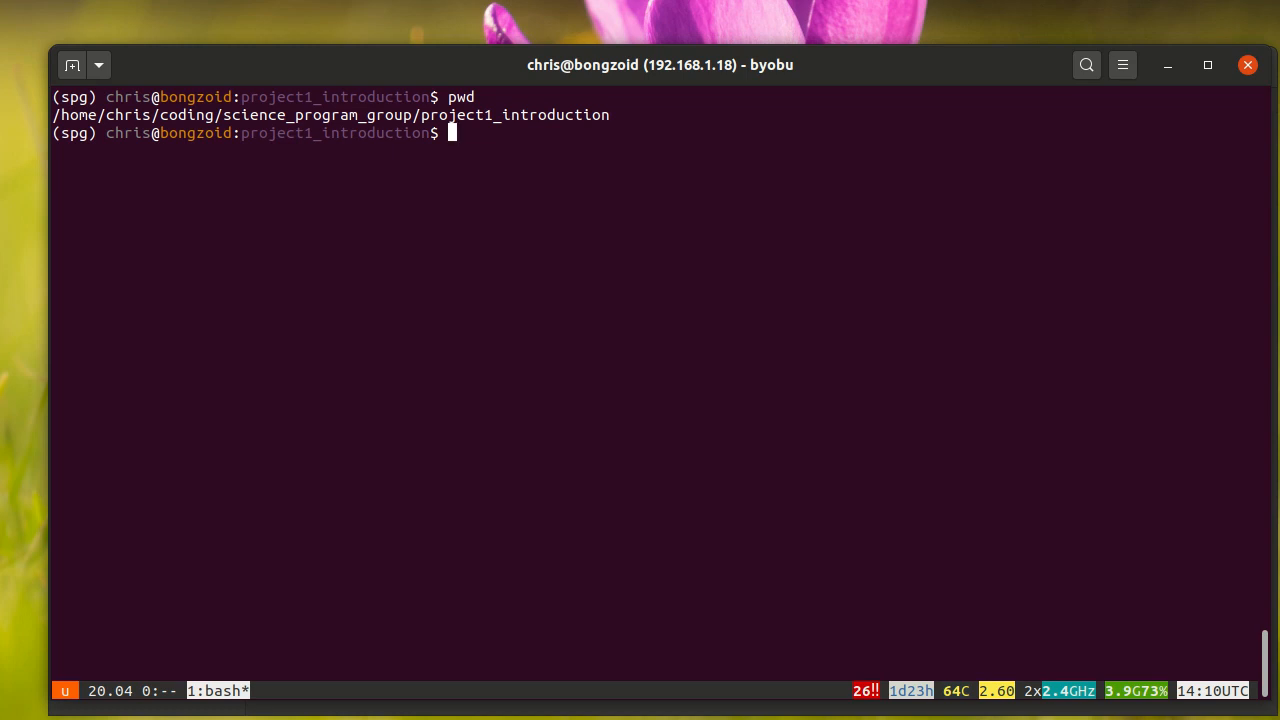
type("ls -lh")
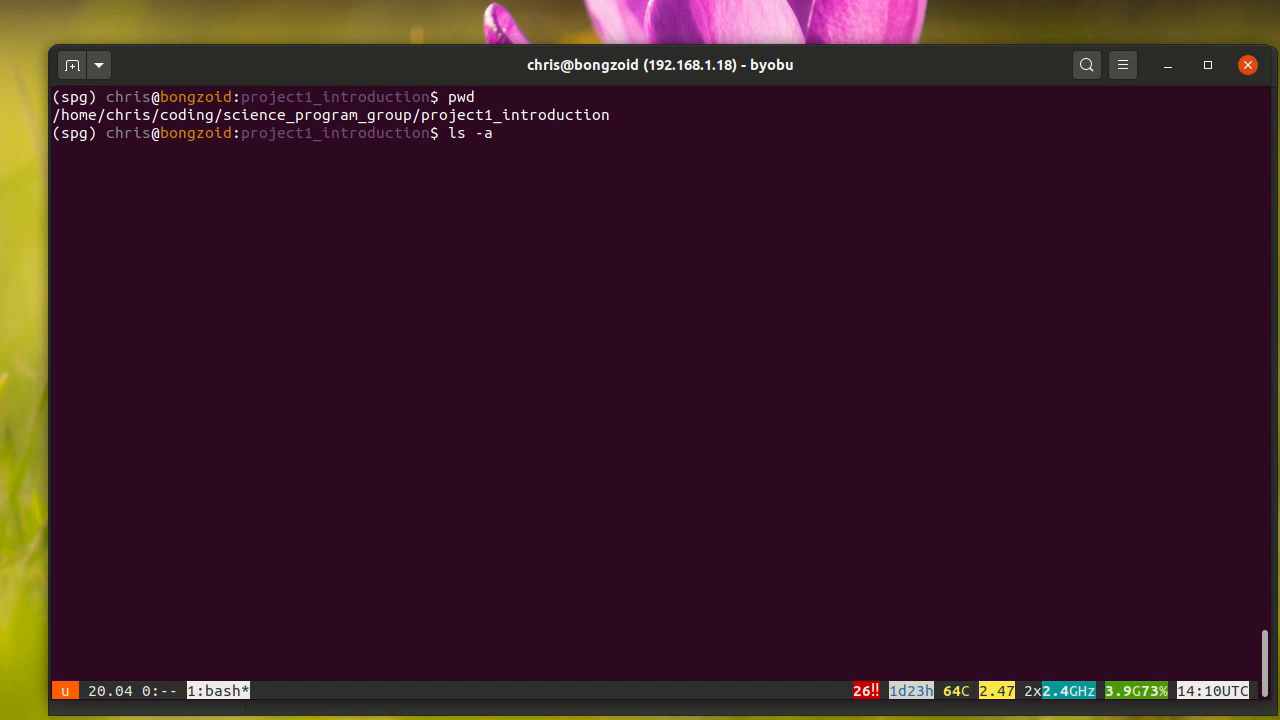
type("pwd")
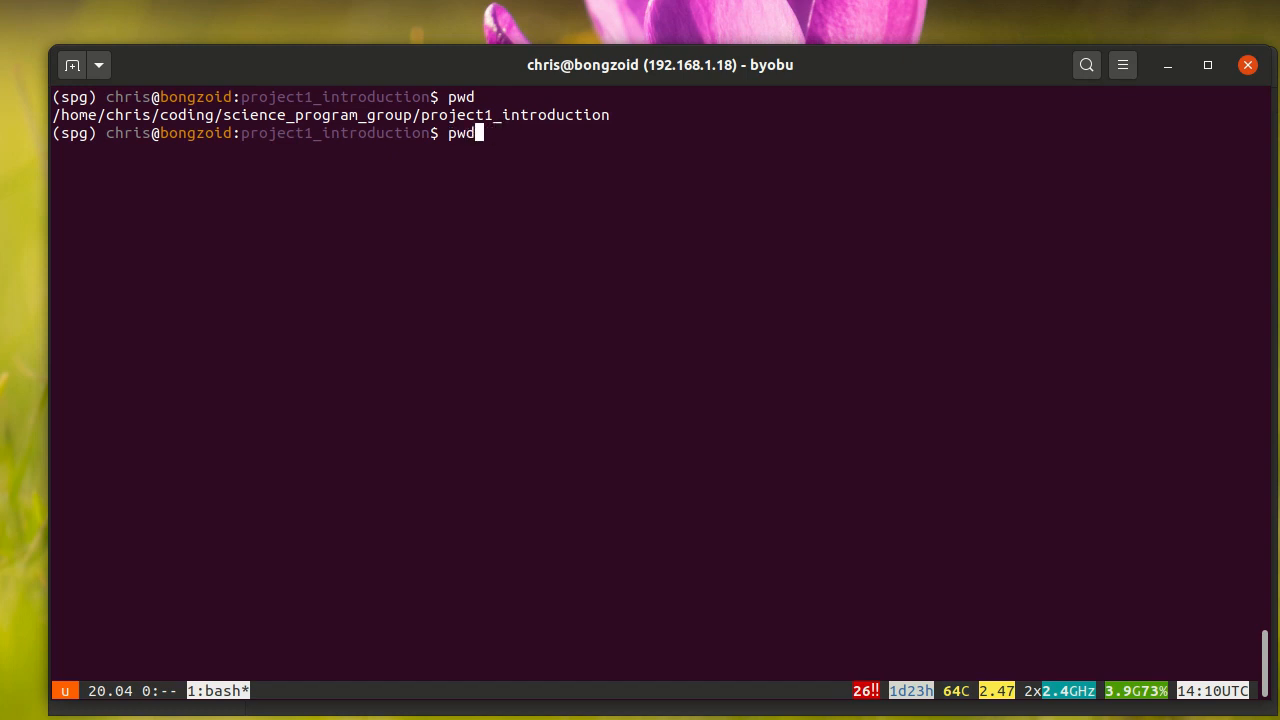
type("ls -alh")
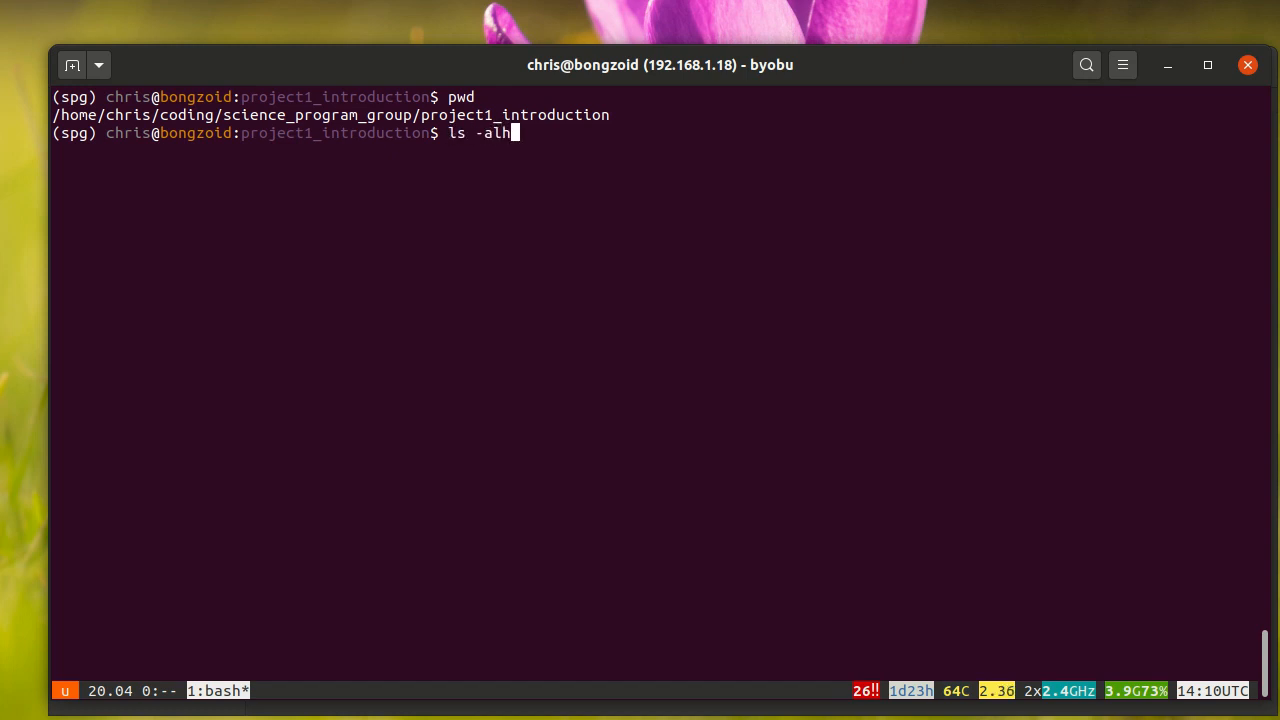
key("Return")
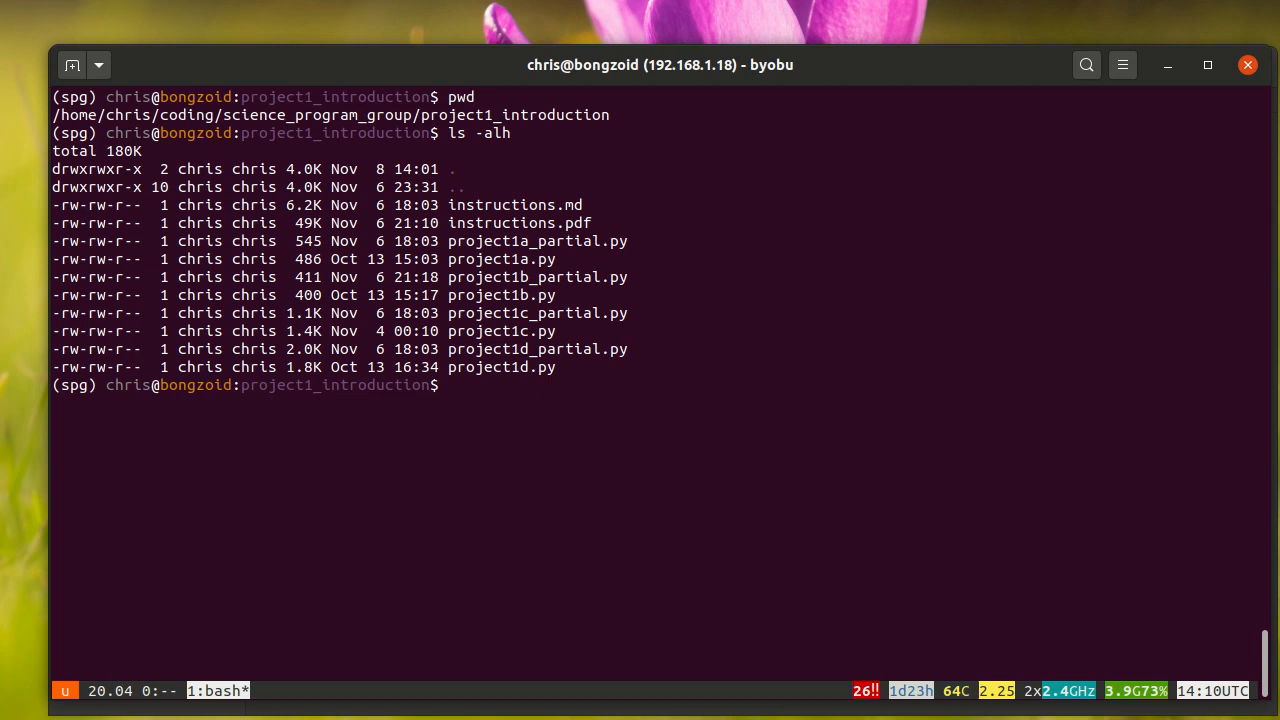
Step: Check the installed Python version (3.8.5) with python -V
type("python")
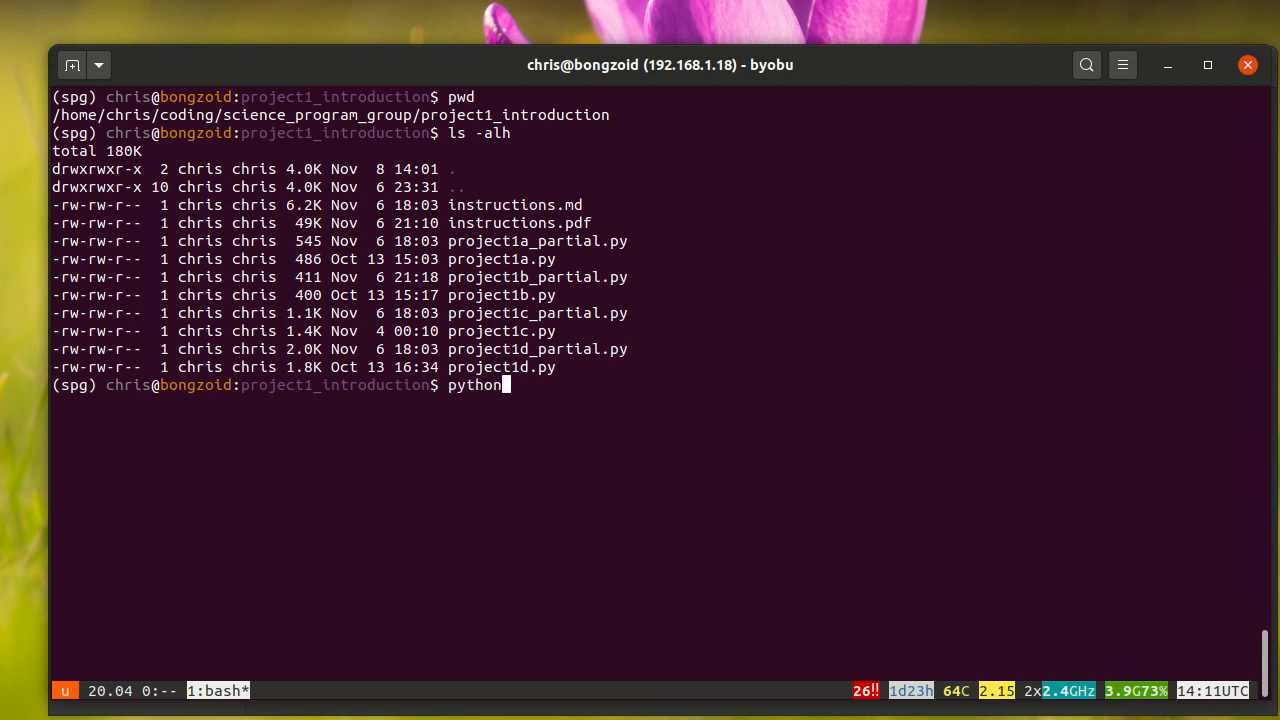
type("\" \"")
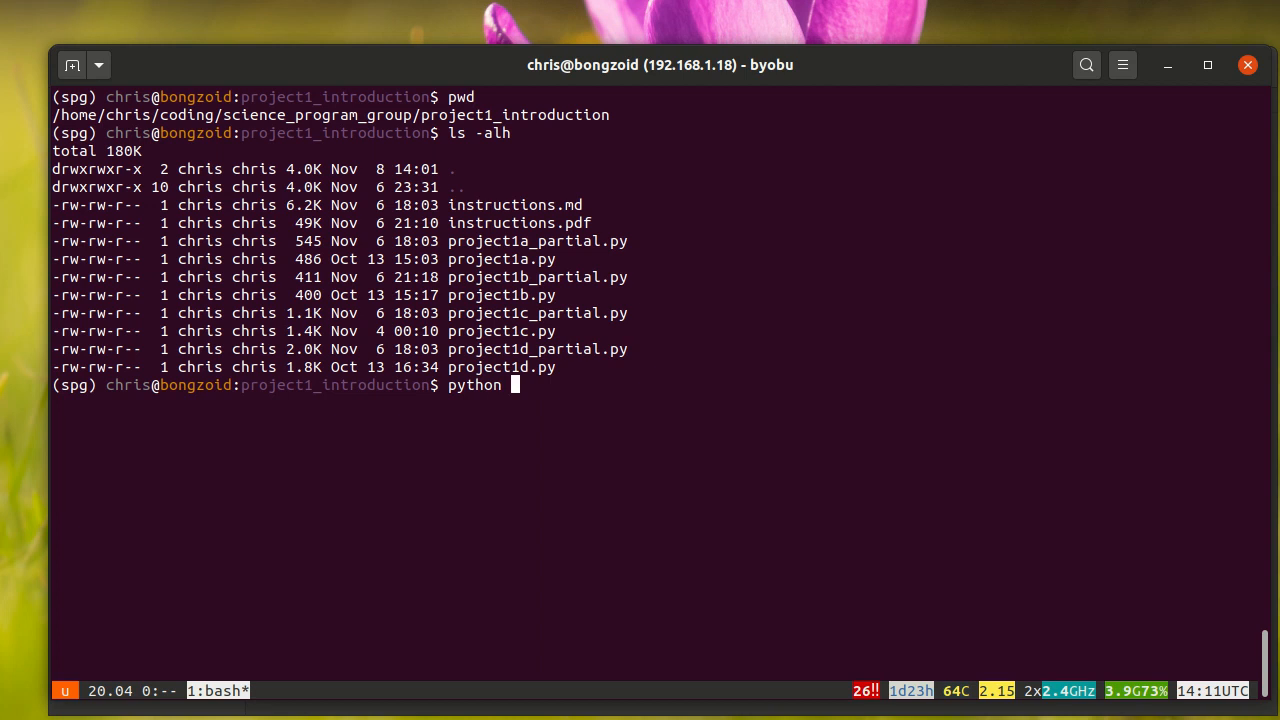
type("-")
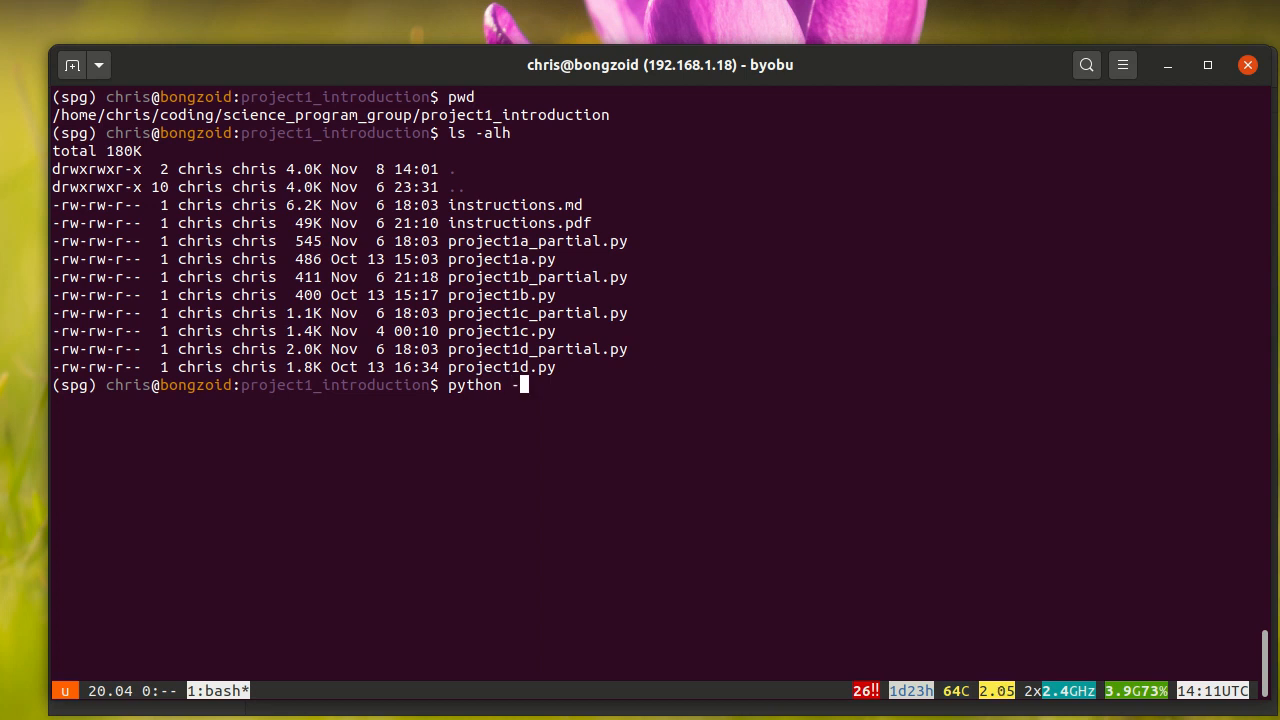
type("V")
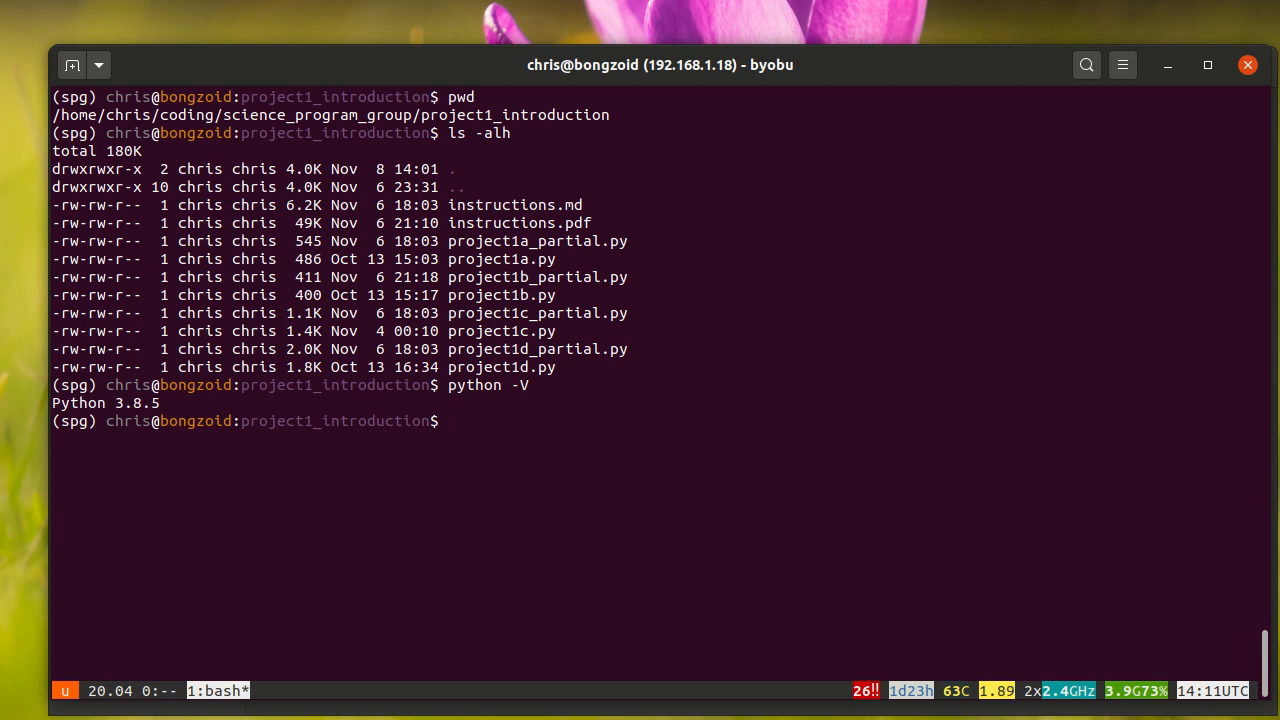
Step: Run project1a_partial.py, which raises a SyntaxError, then project1a.py printing Ohm's Law values
type("python project1")
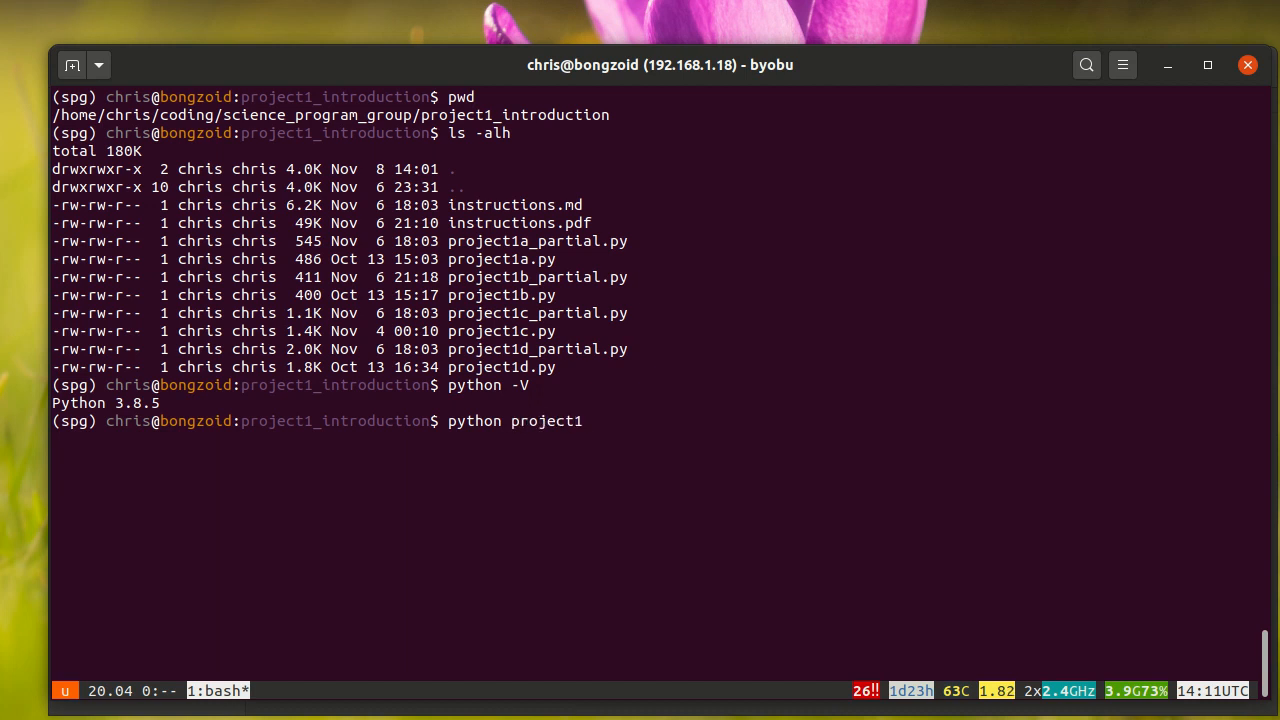
type("a_partial.py")
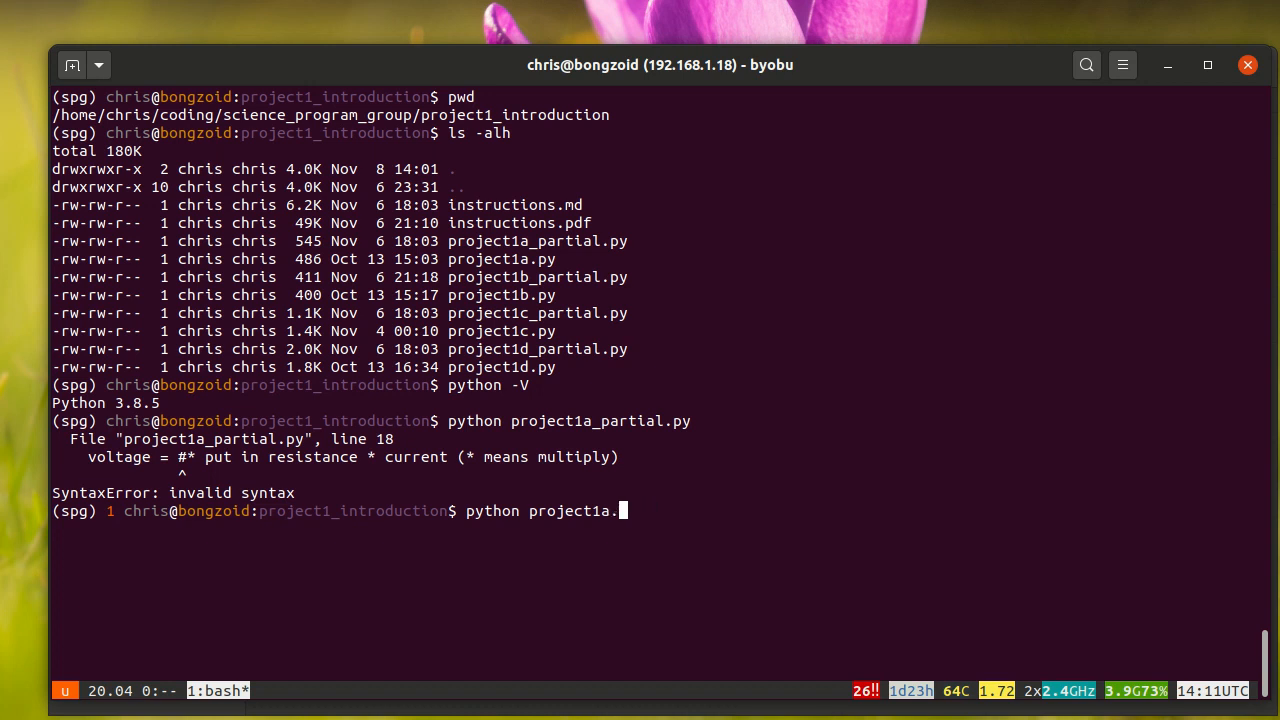
type("py")
key("Return")
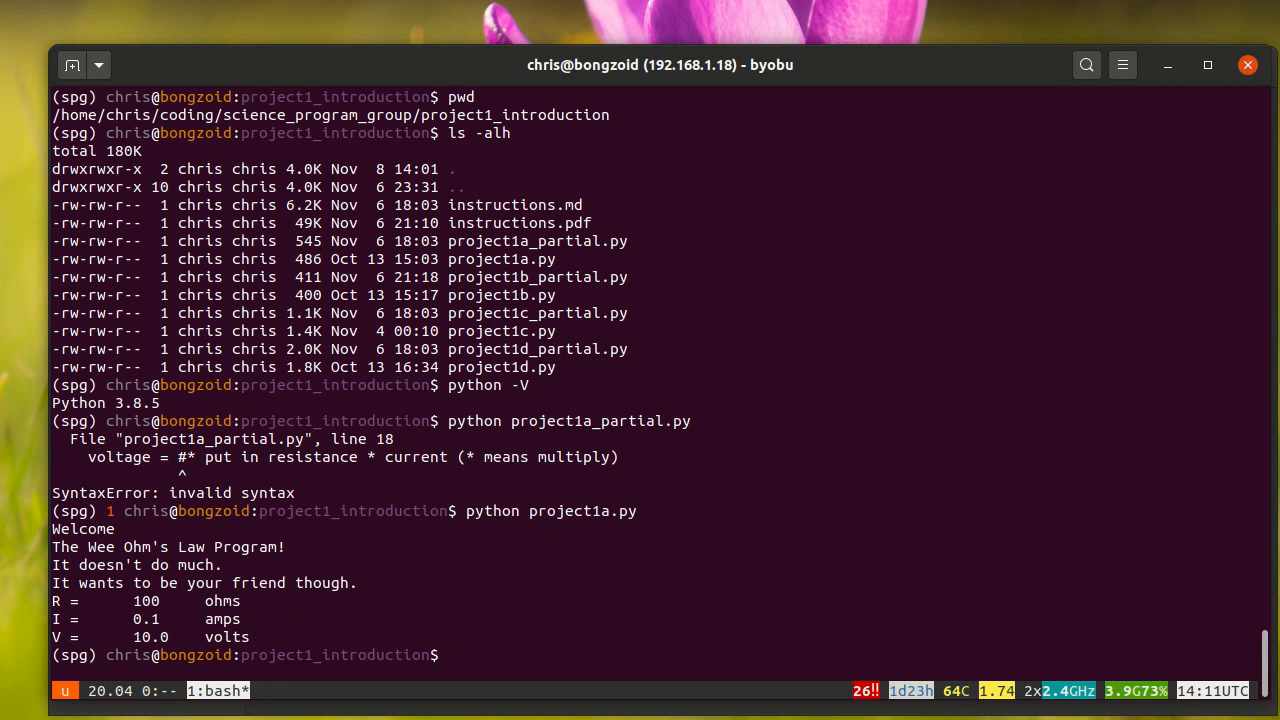
Step: Launch vim, quit with :q, then type 'vim project1a_partial.py' at the prompt
type("vim")
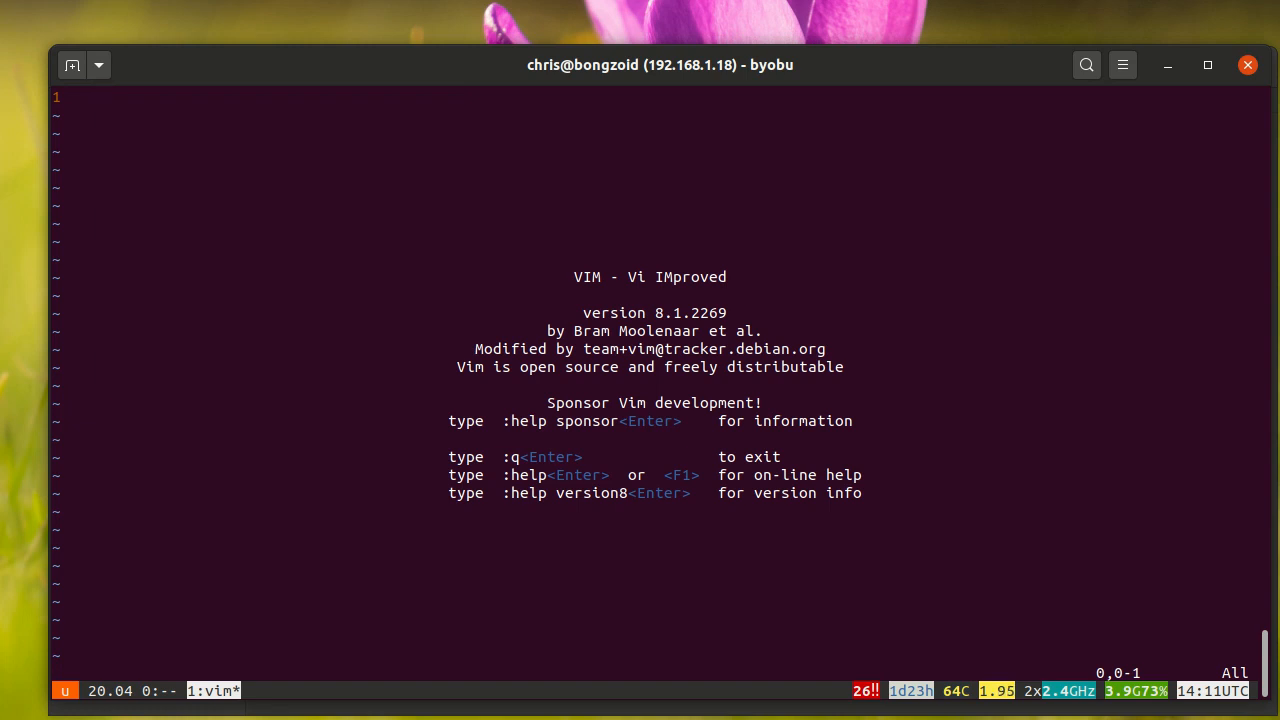
type(":q")
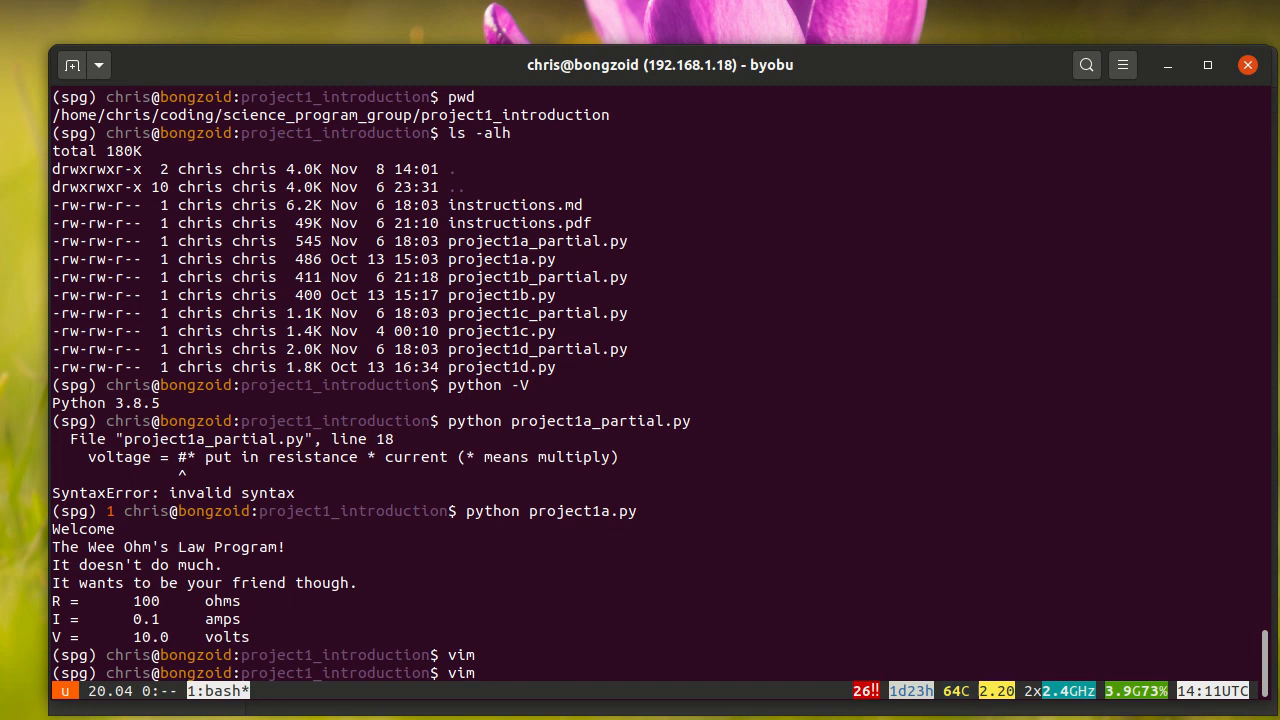
type("project1")
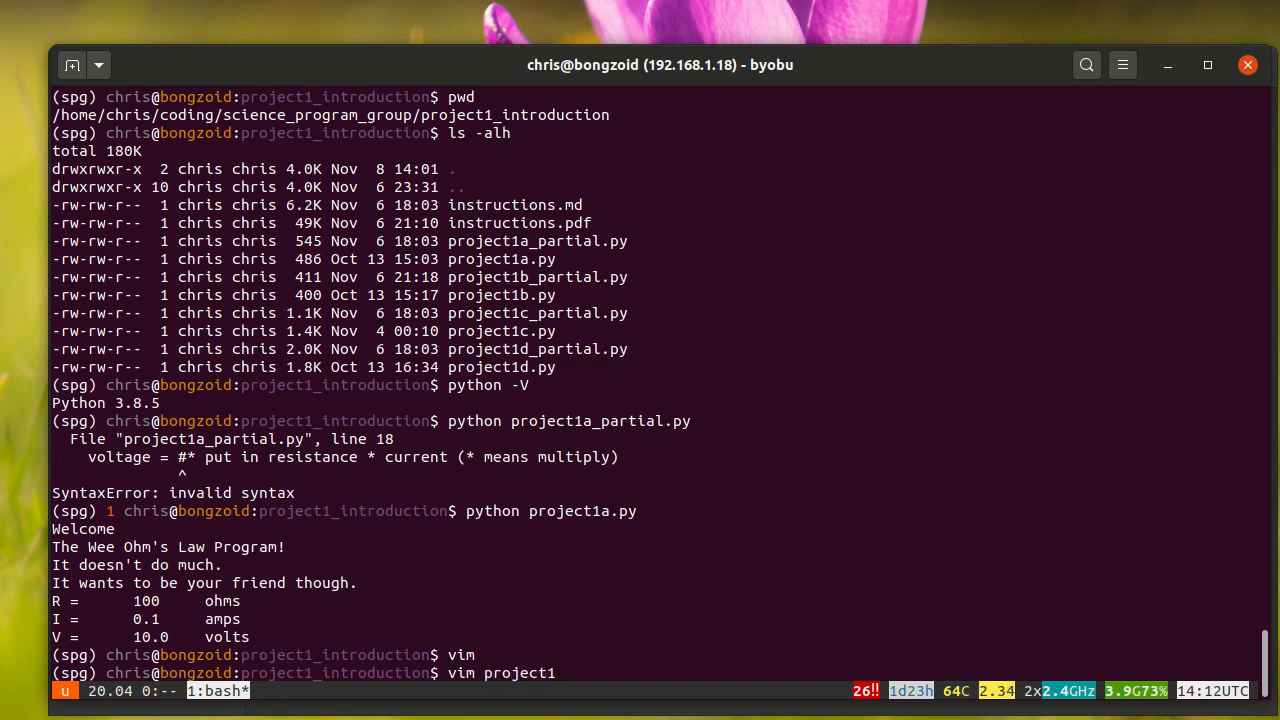
type("a_")
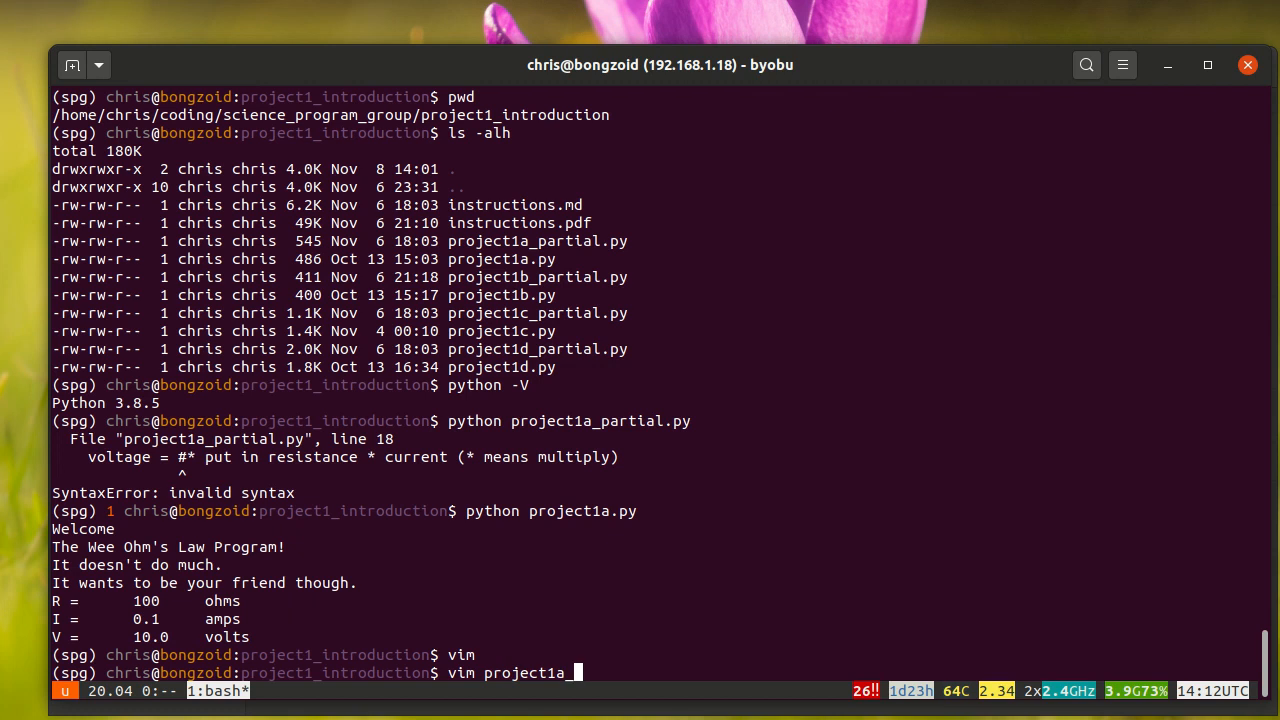
type("partial.py")
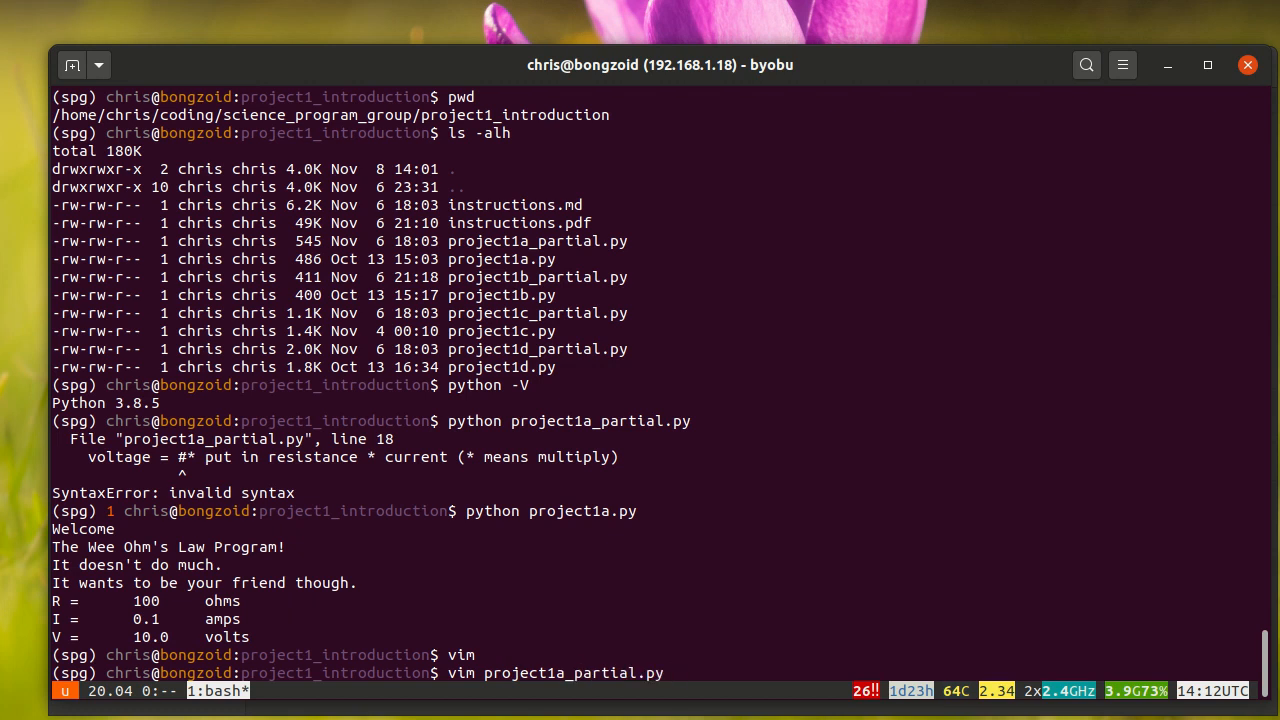